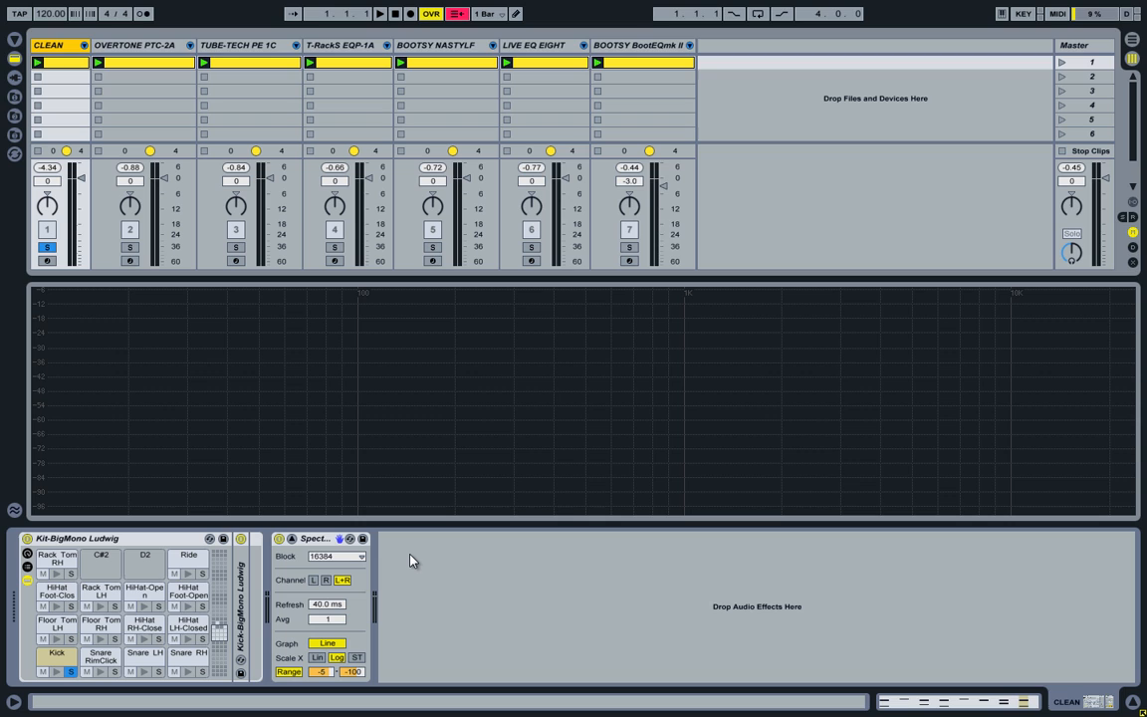
mouse_move(390, 431)
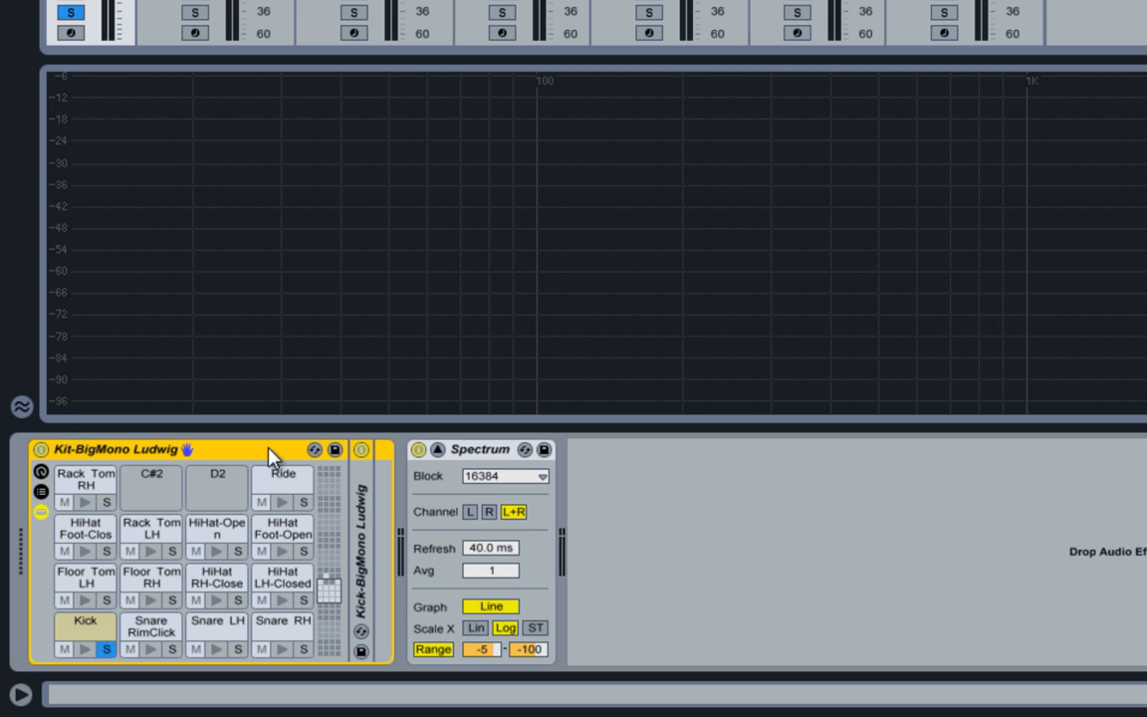
mouse_move(122, 461)
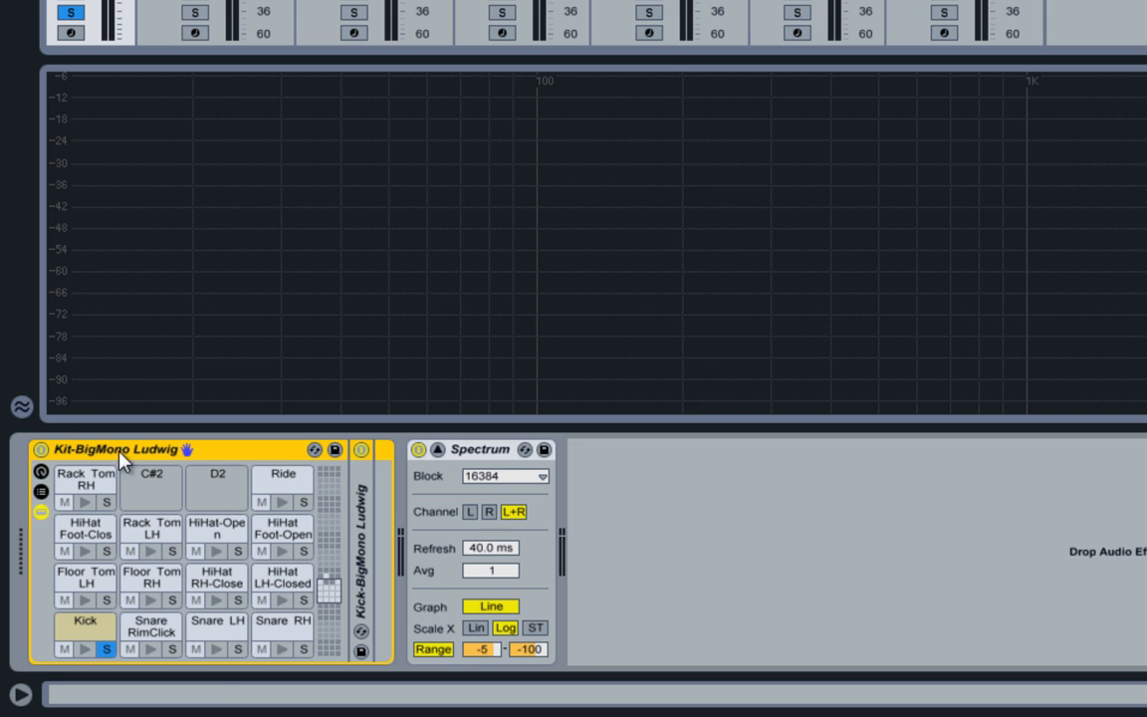
mouse_move(216, 454)
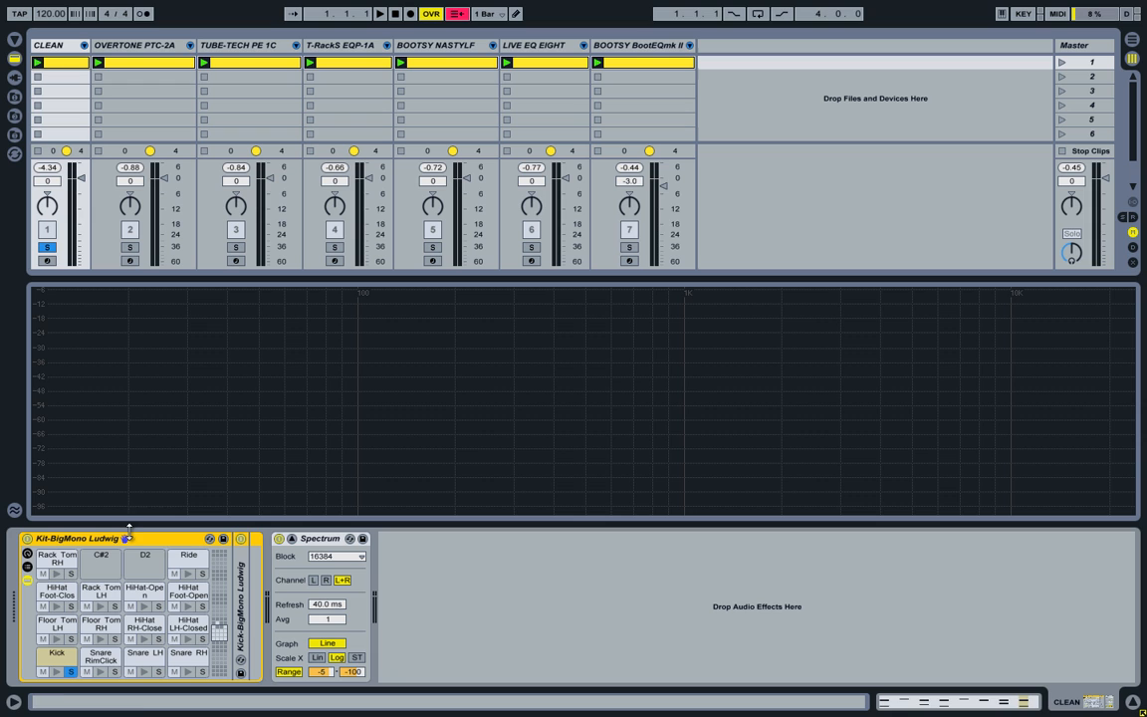
mouse_move(154, 552)
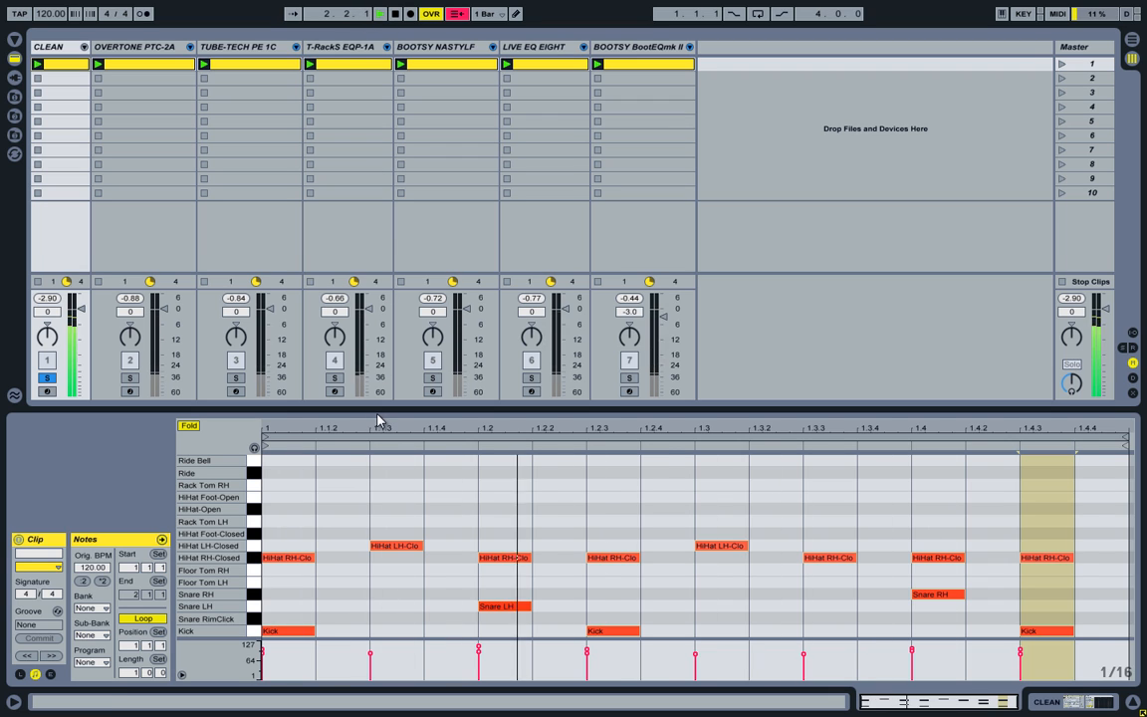
Step: Stop the drum pattern and return to the kit and spectrum analyzer devices
click(394, 13)
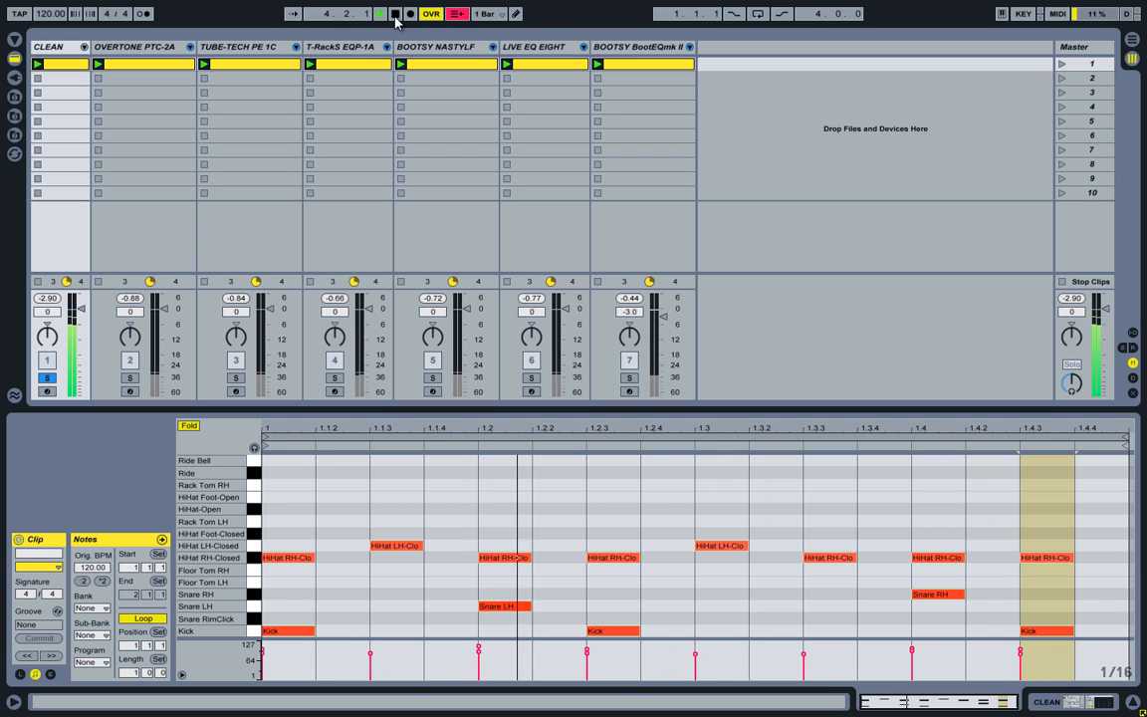
click(379, 13)
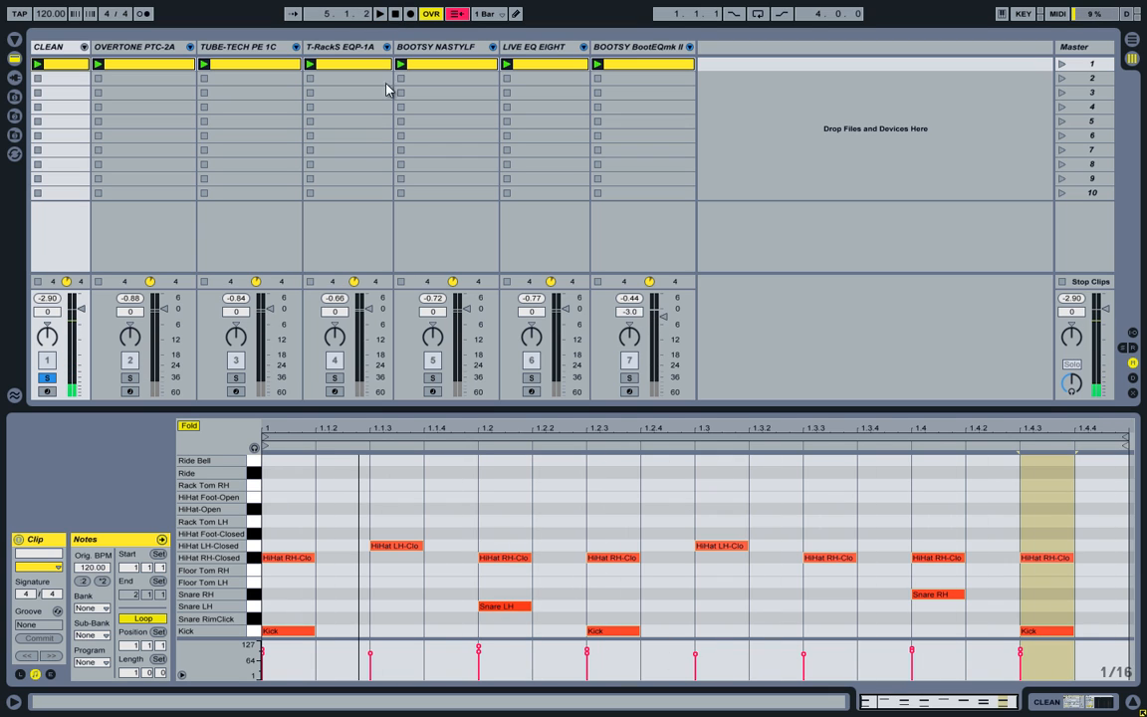
click(38, 63)
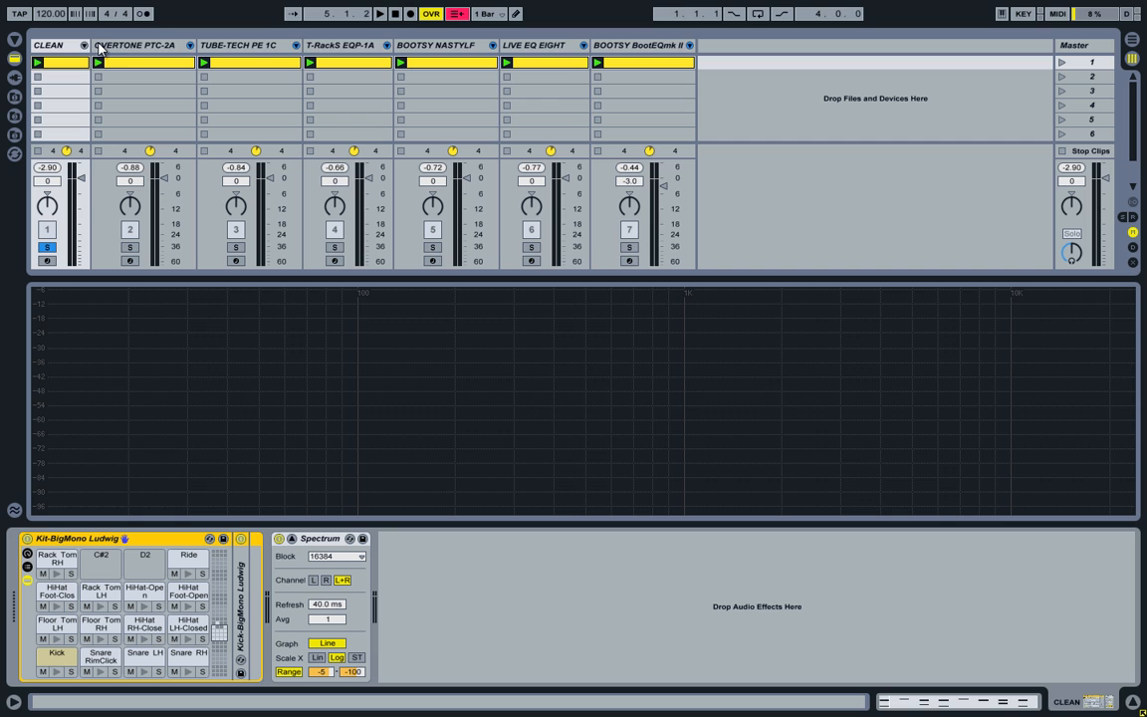
mouse_move(136, 51)
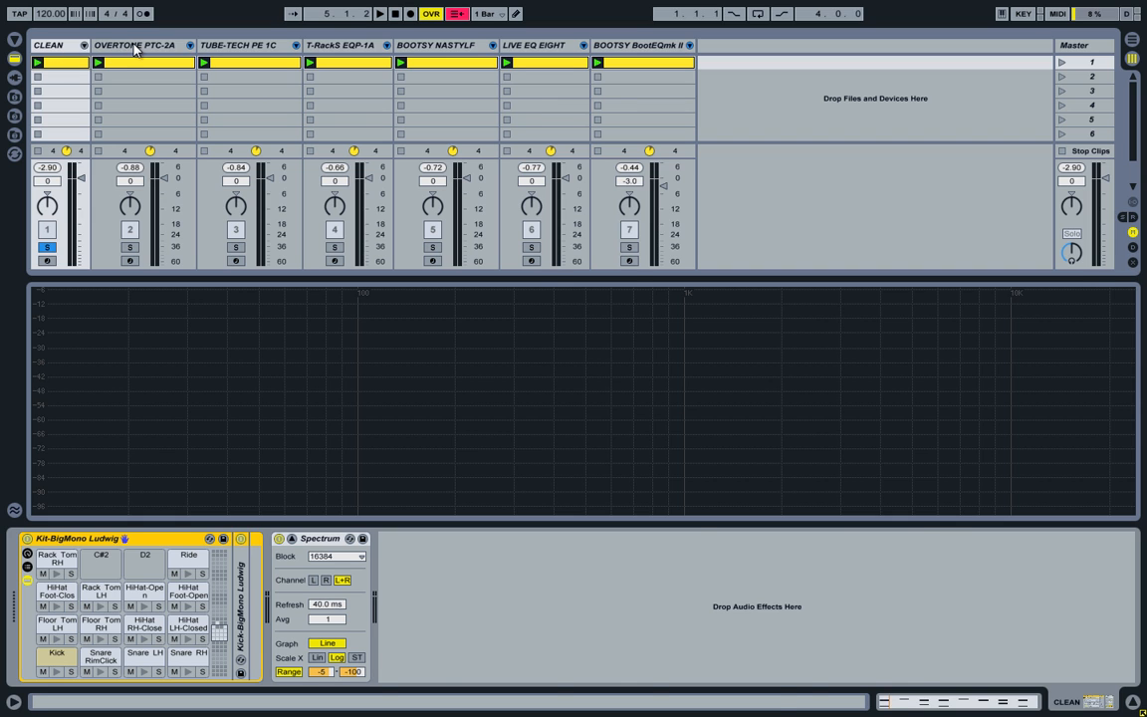
Step: Show the OVERTONE PTC-2A track's devices and select the Kick pad in the drum kit
click(134, 45)
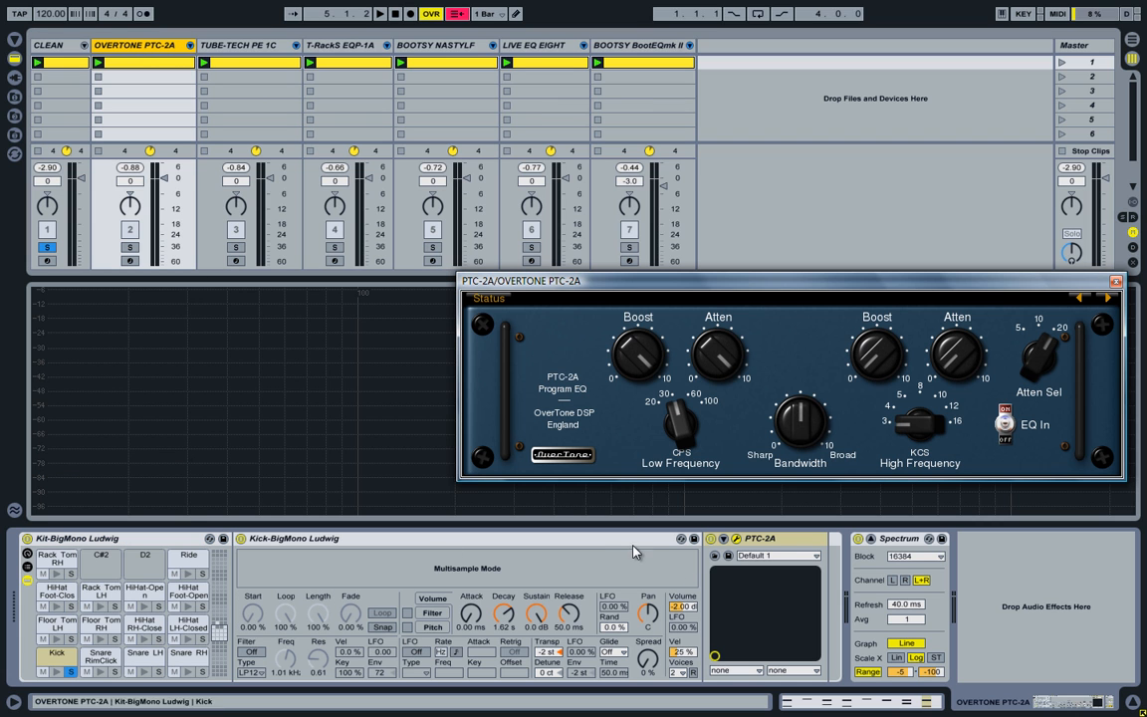
click(71, 671)
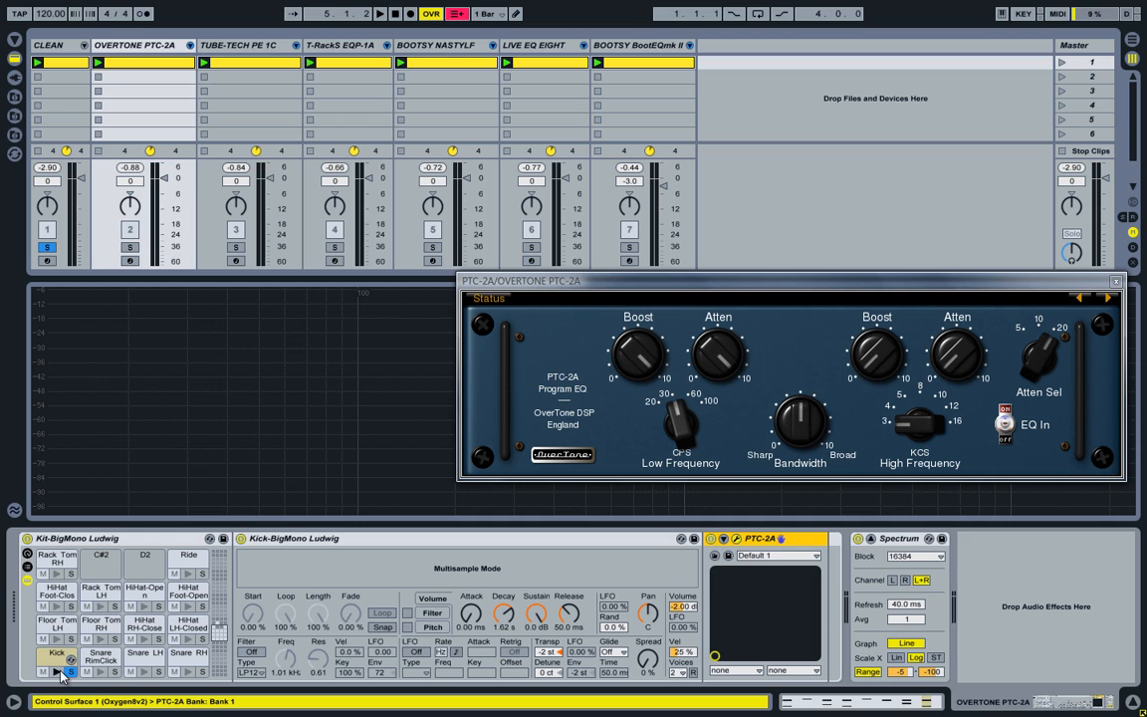
click(56, 656)
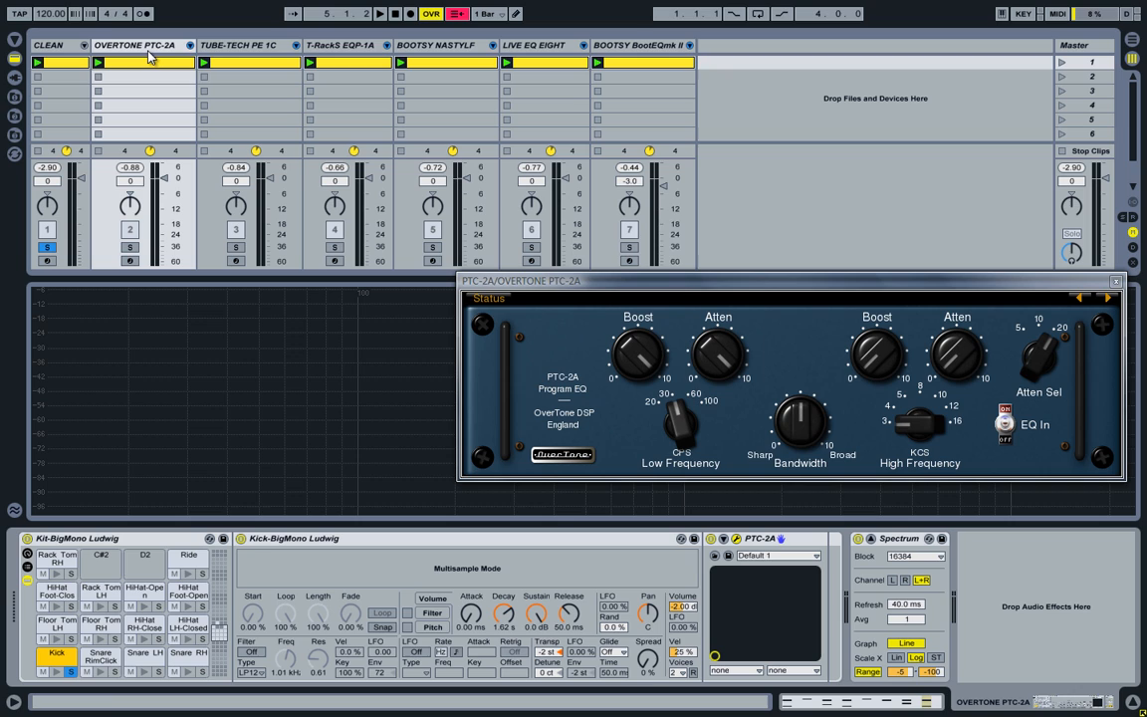
mouse_move(628, 288)
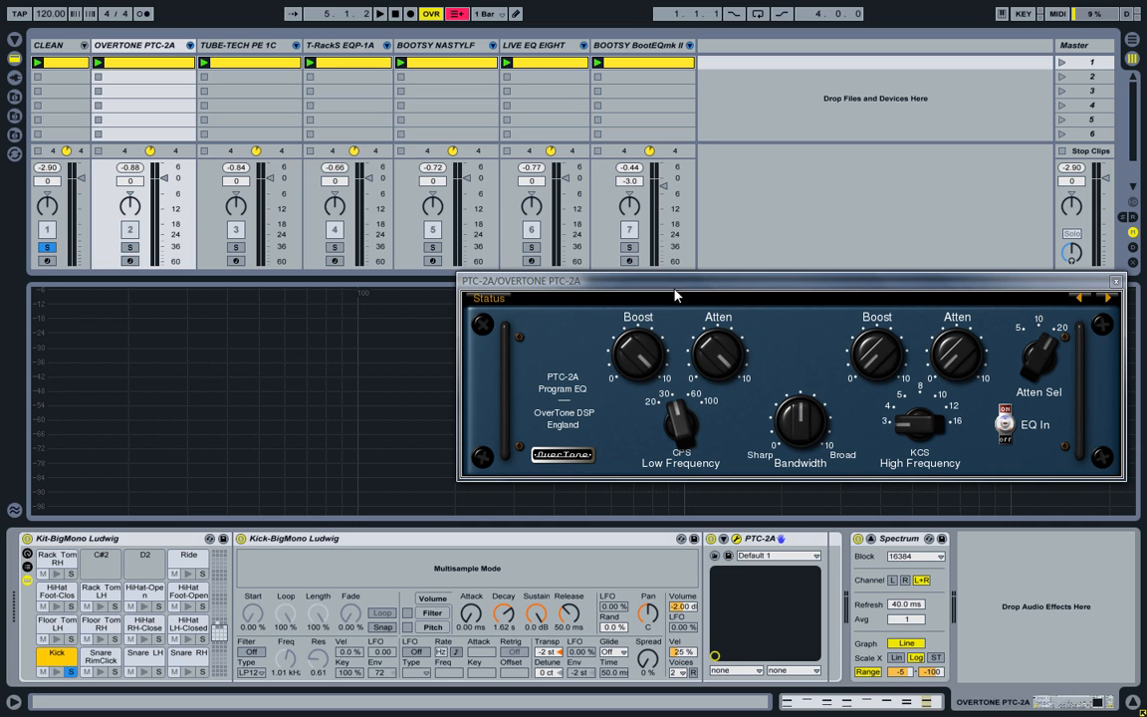
mouse_move(654, 358)
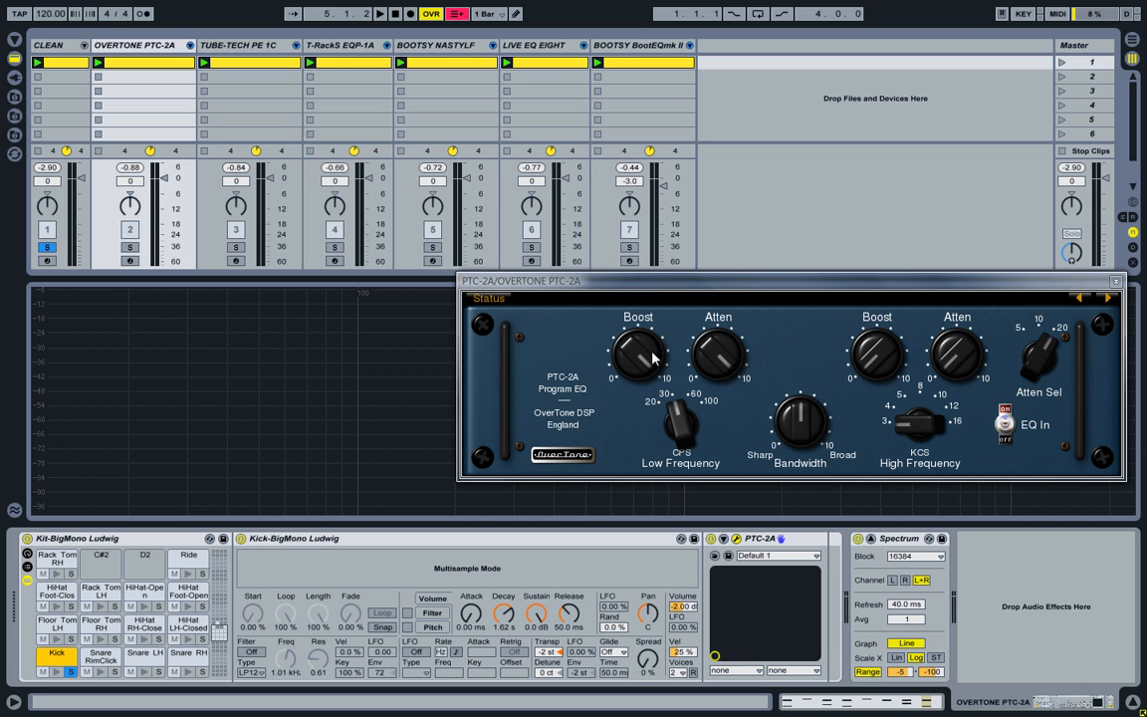
mouse_move(719, 365)
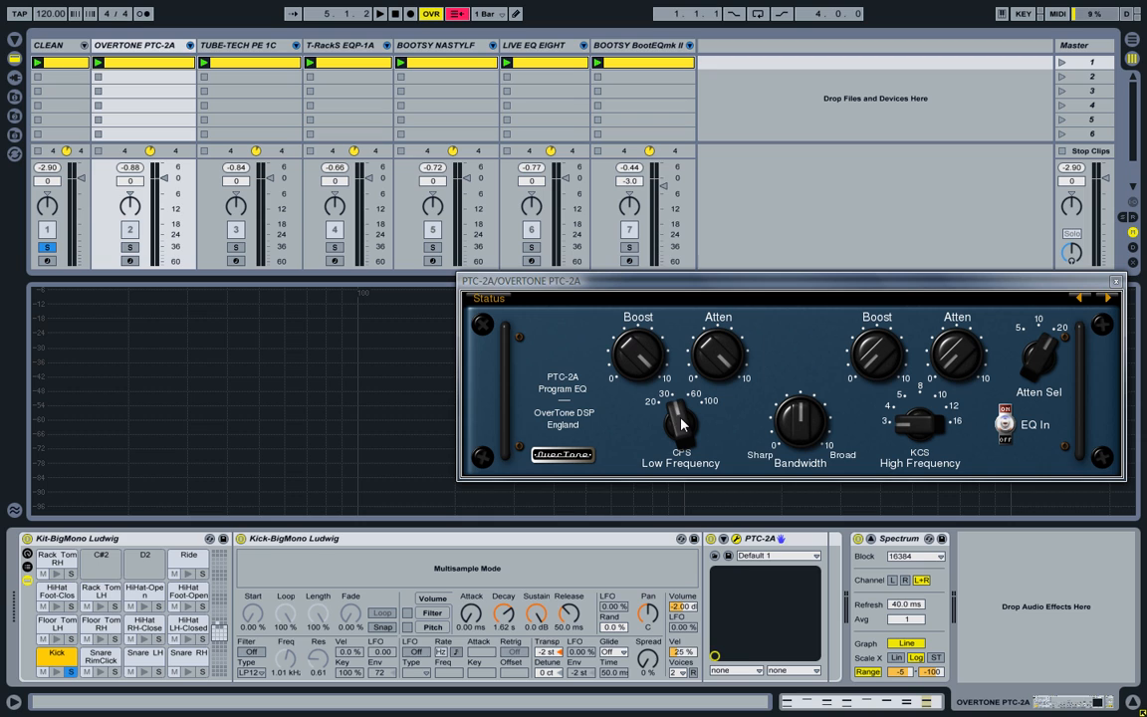
mouse_move(676, 401)
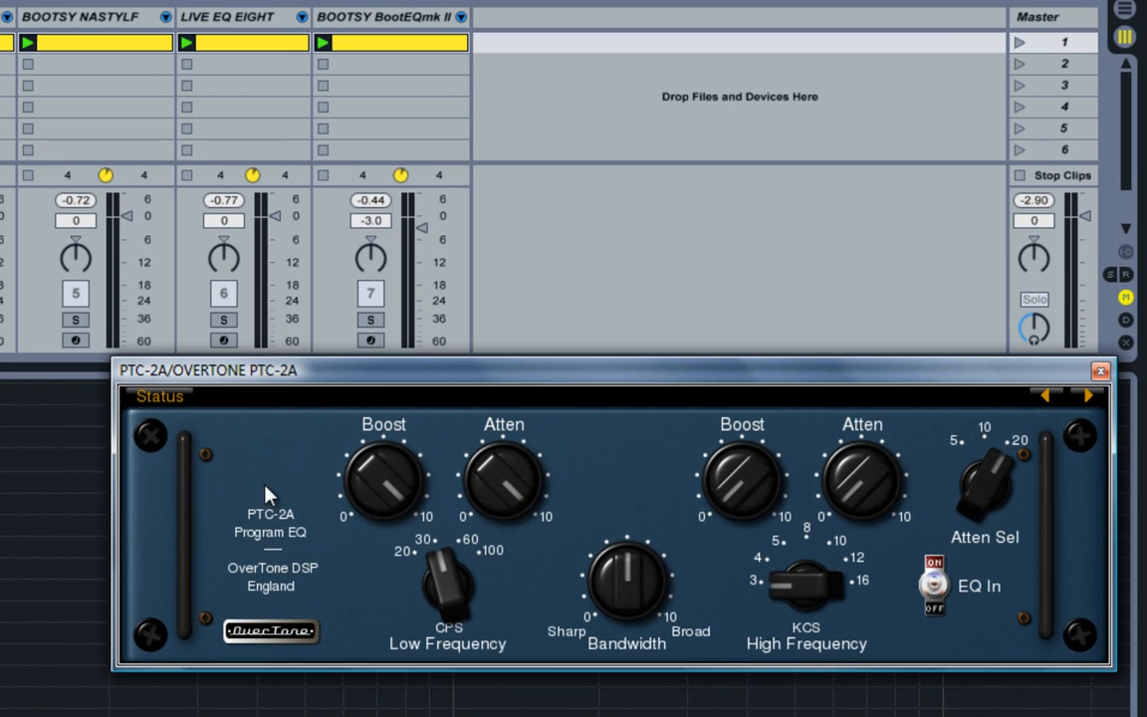
mouse_move(144, 396)
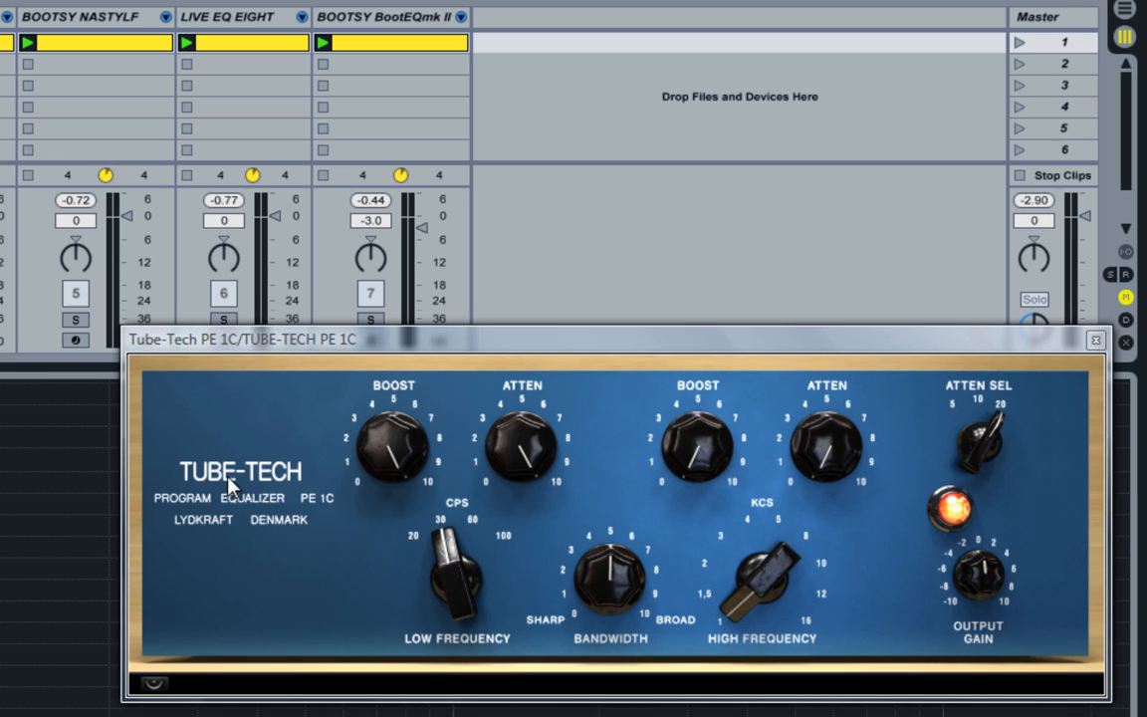
mouse_move(313, 511)
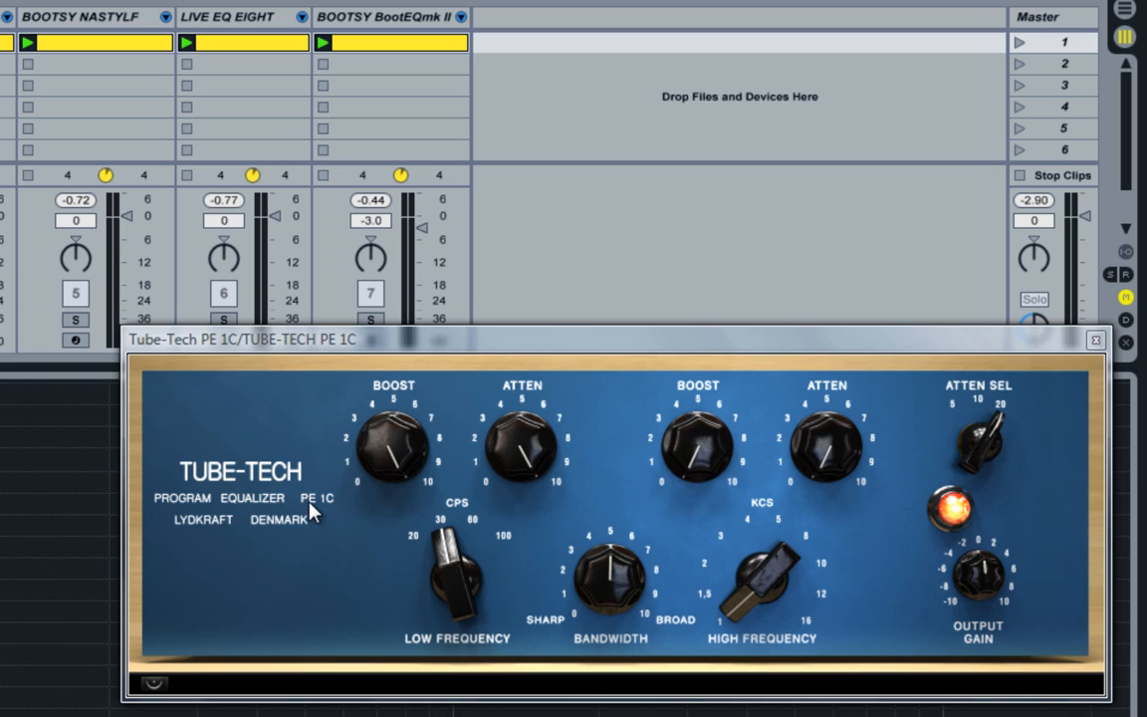
mouse_move(333, 515)
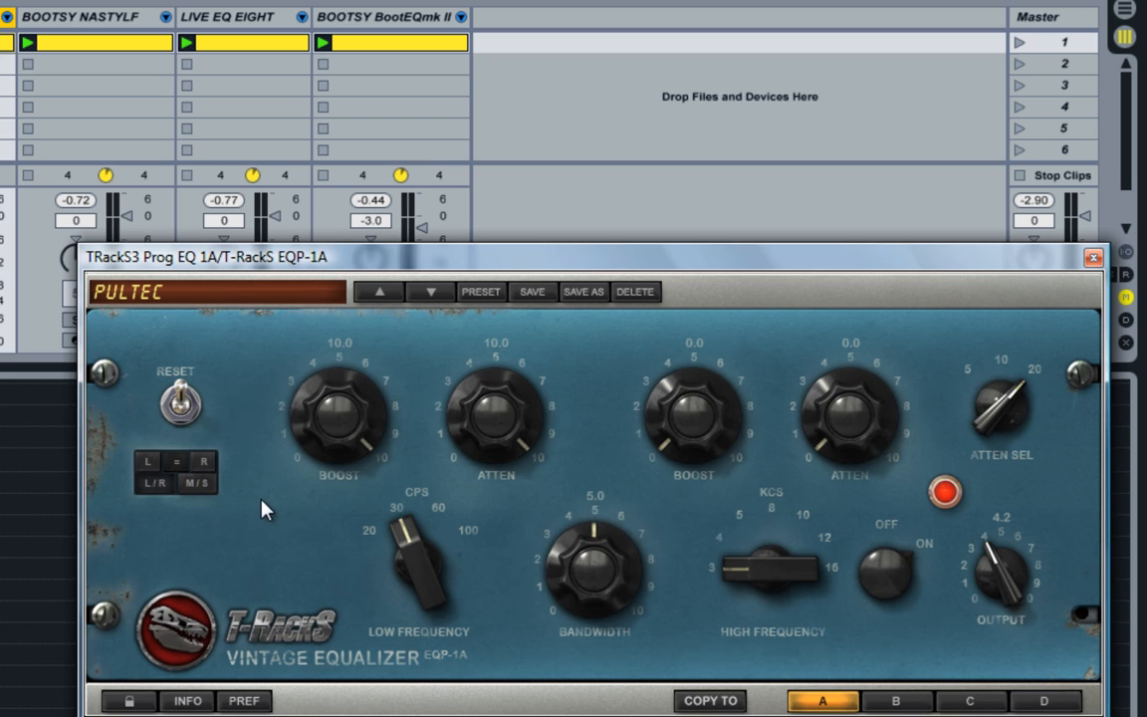
mouse_move(280, 590)
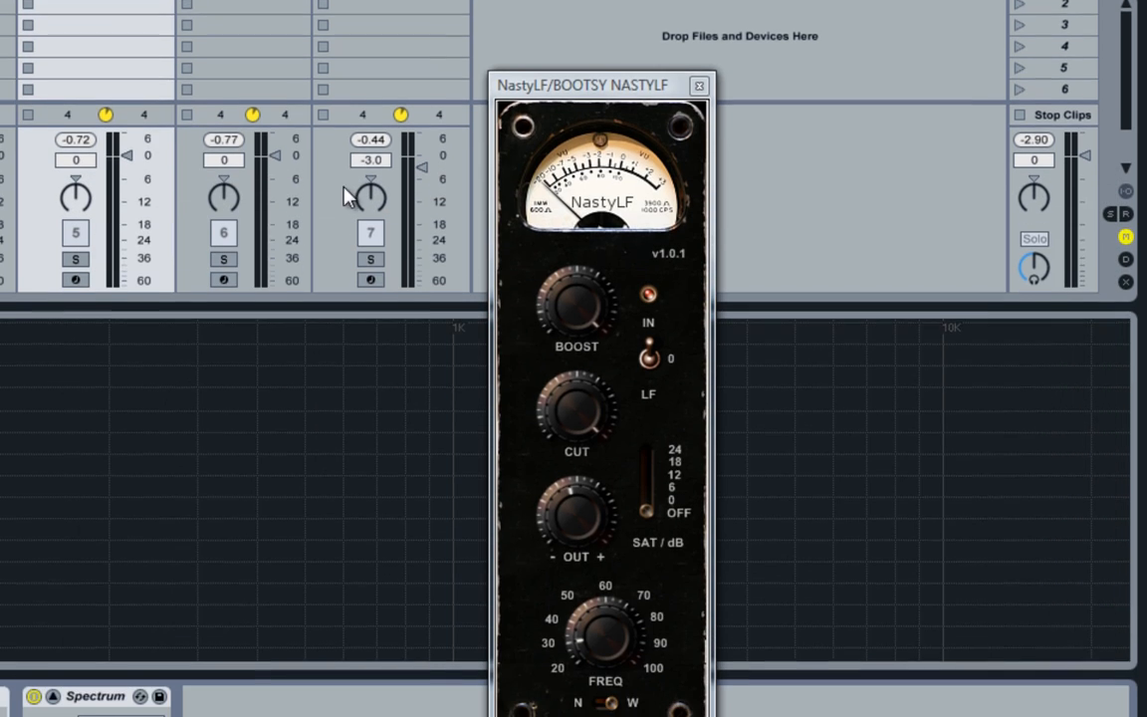
Step: Raise the NastyLF equalizer window so the whole panel is visible
drag(583, 85, 582, 39)
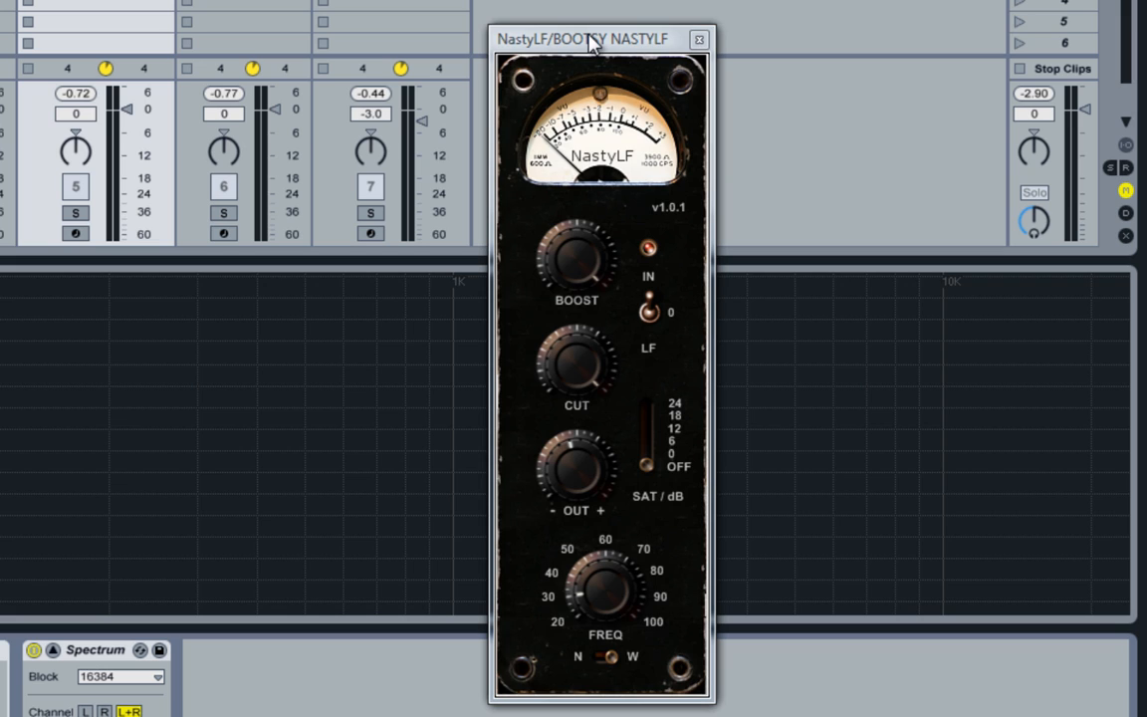
mouse_move(609, 47)
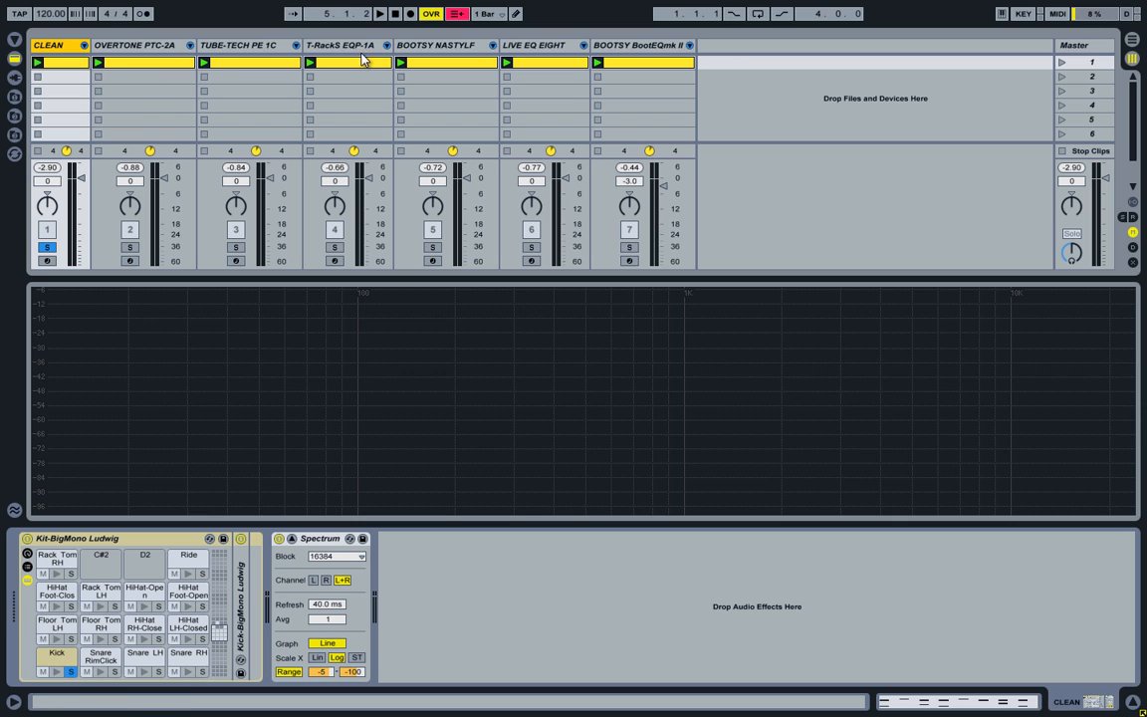
mouse_move(199, 109)
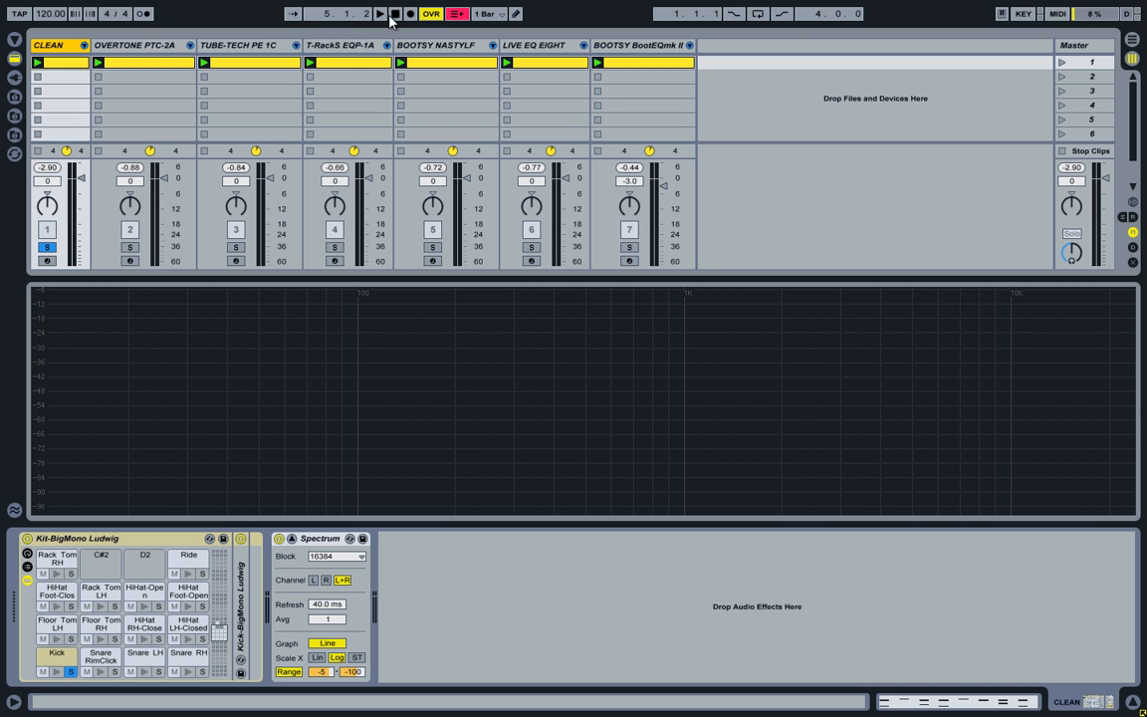
Step: Play the kick from the start, soloing PTC-2A, Tube-Tech, T-RackS and NastyLF in turn, then stop
click(395, 13)
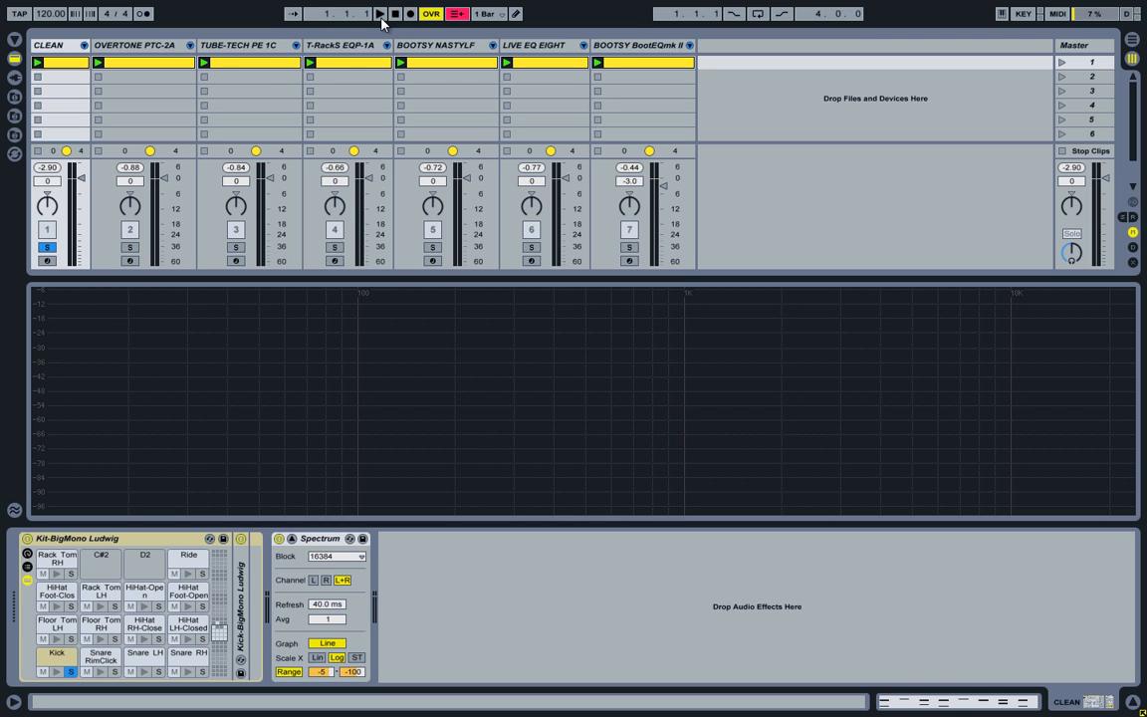
click(379, 13)
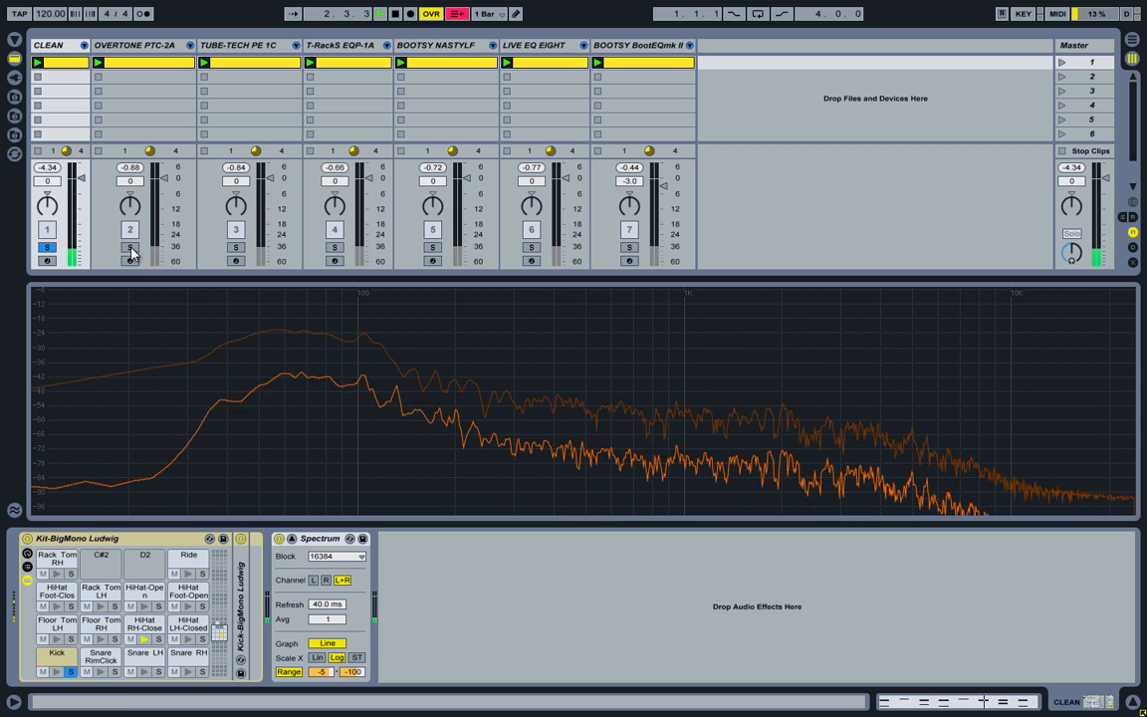
click(129, 247)
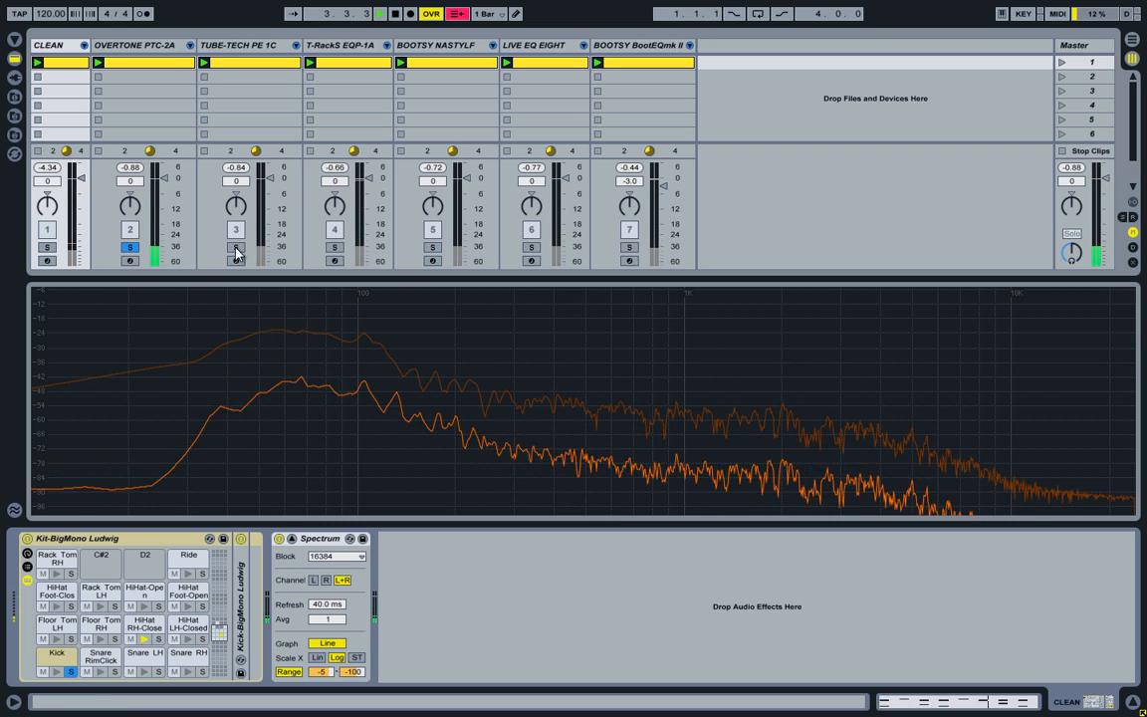
click(235, 247)
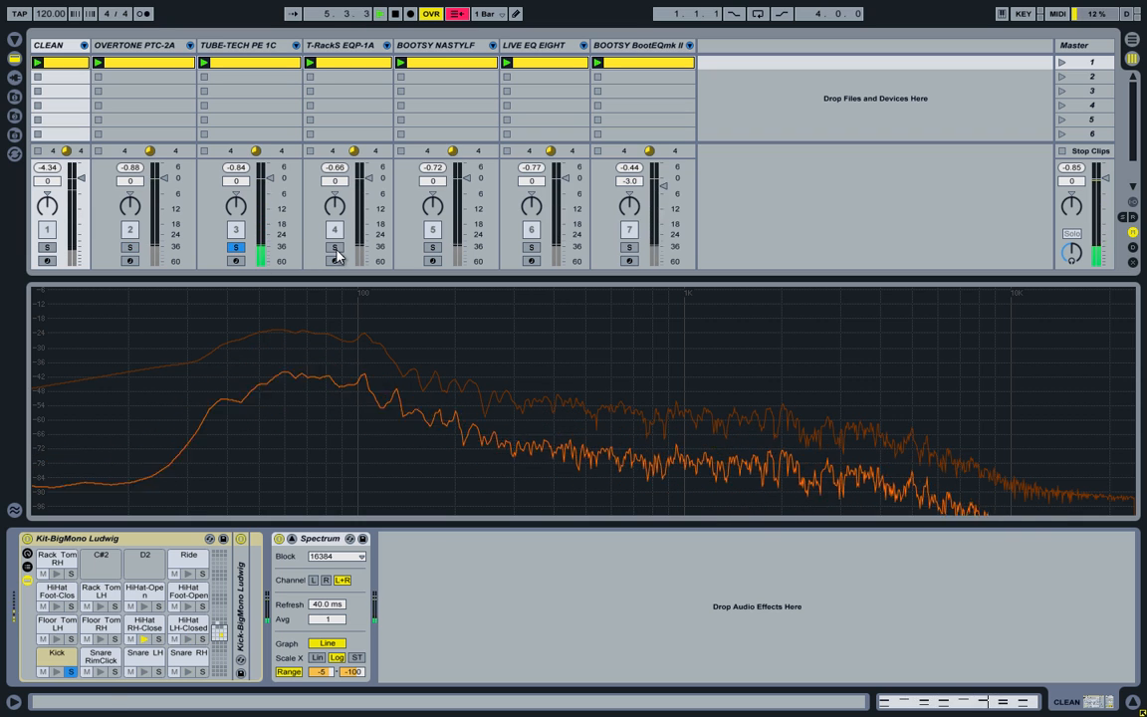
click(336, 246)
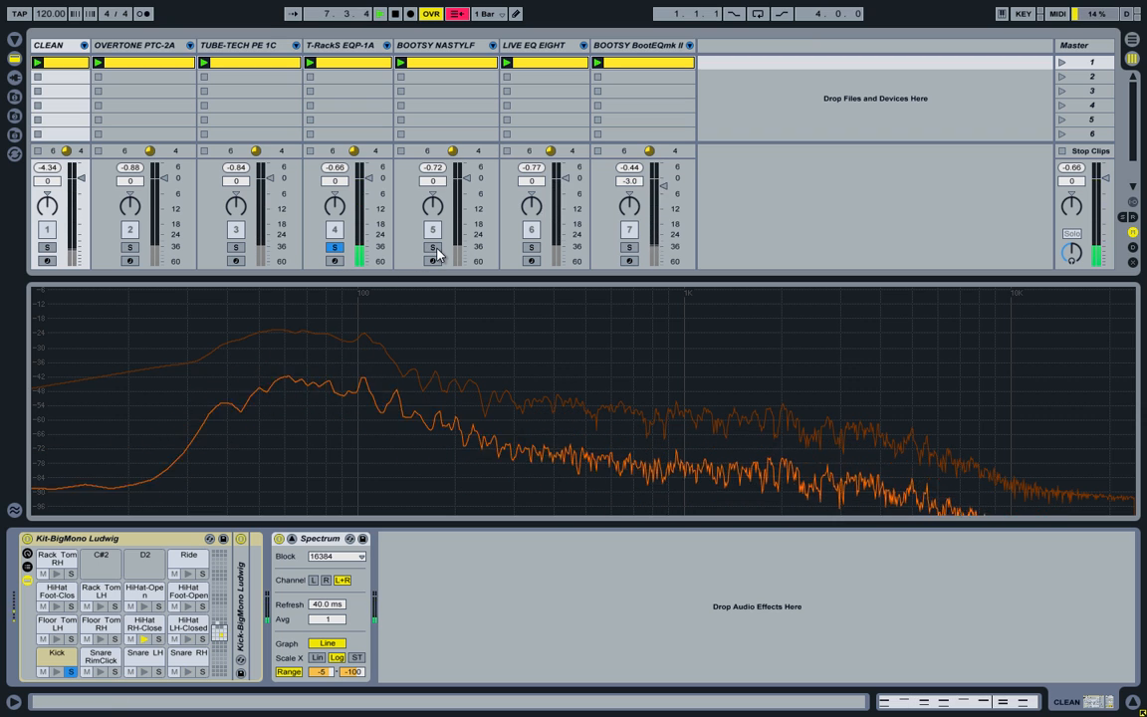
click(433, 247)
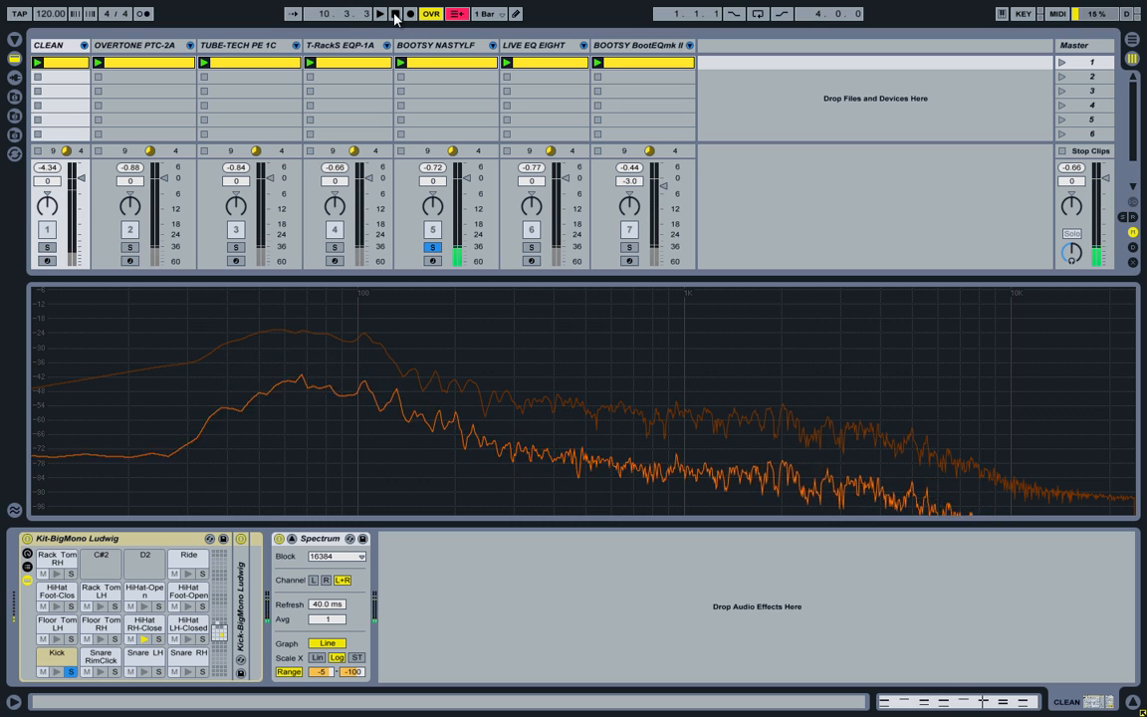
click(395, 13)
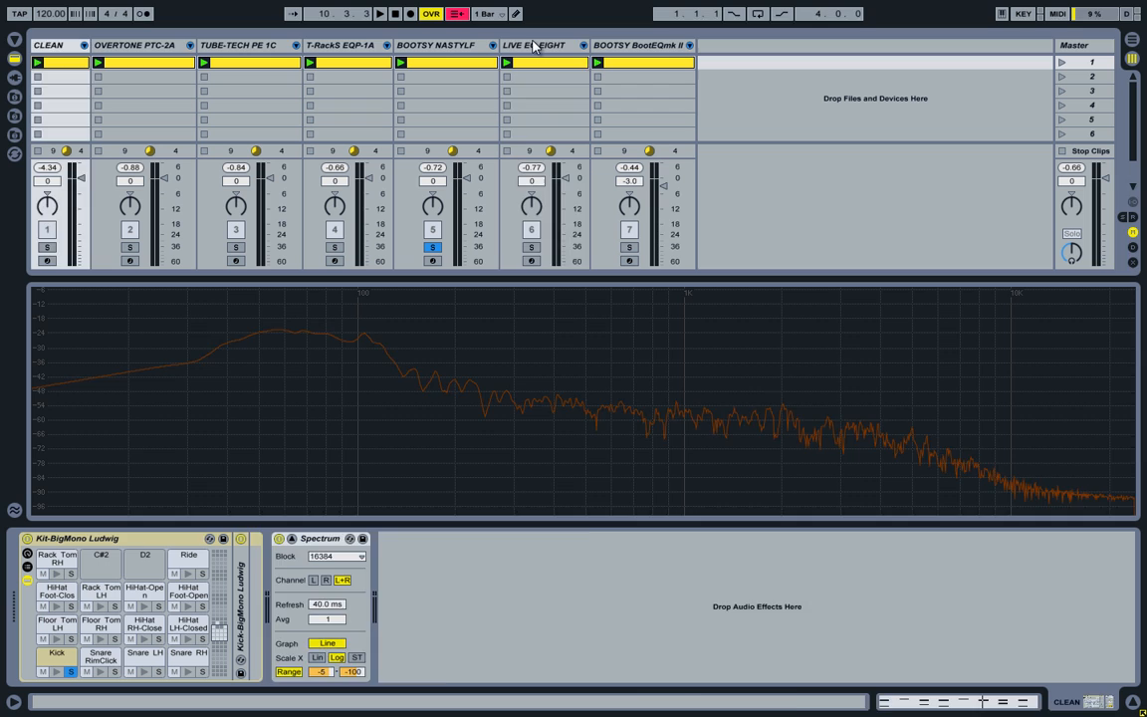
click(639, 44)
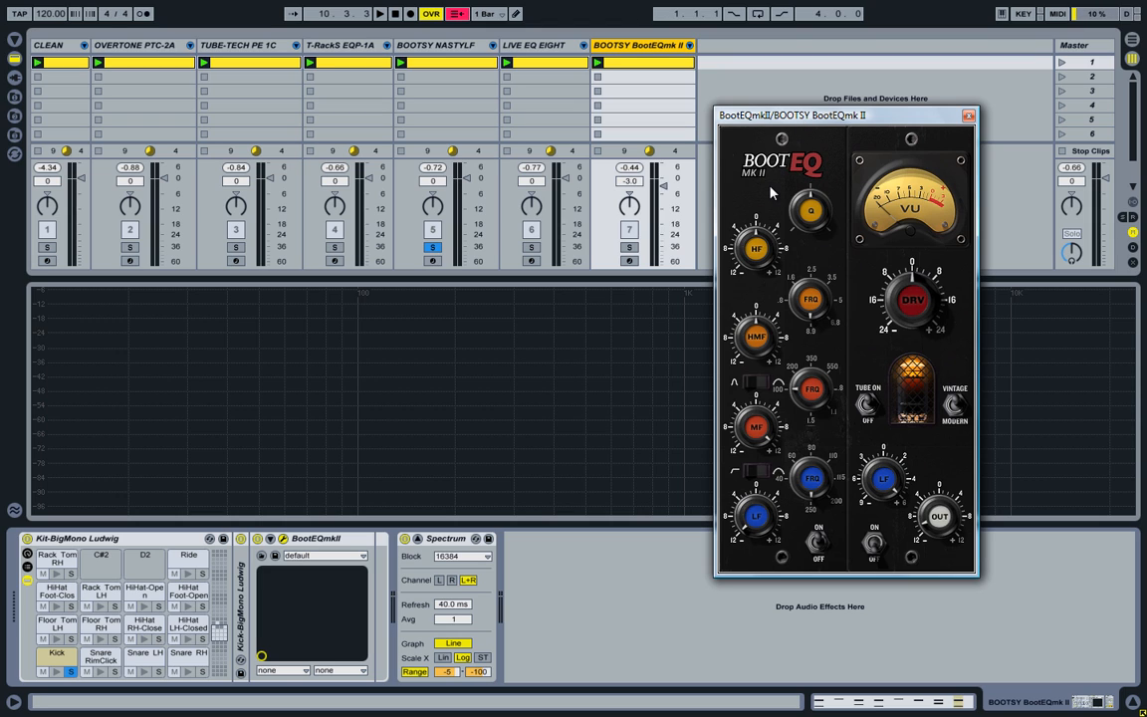
mouse_move(767, 192)
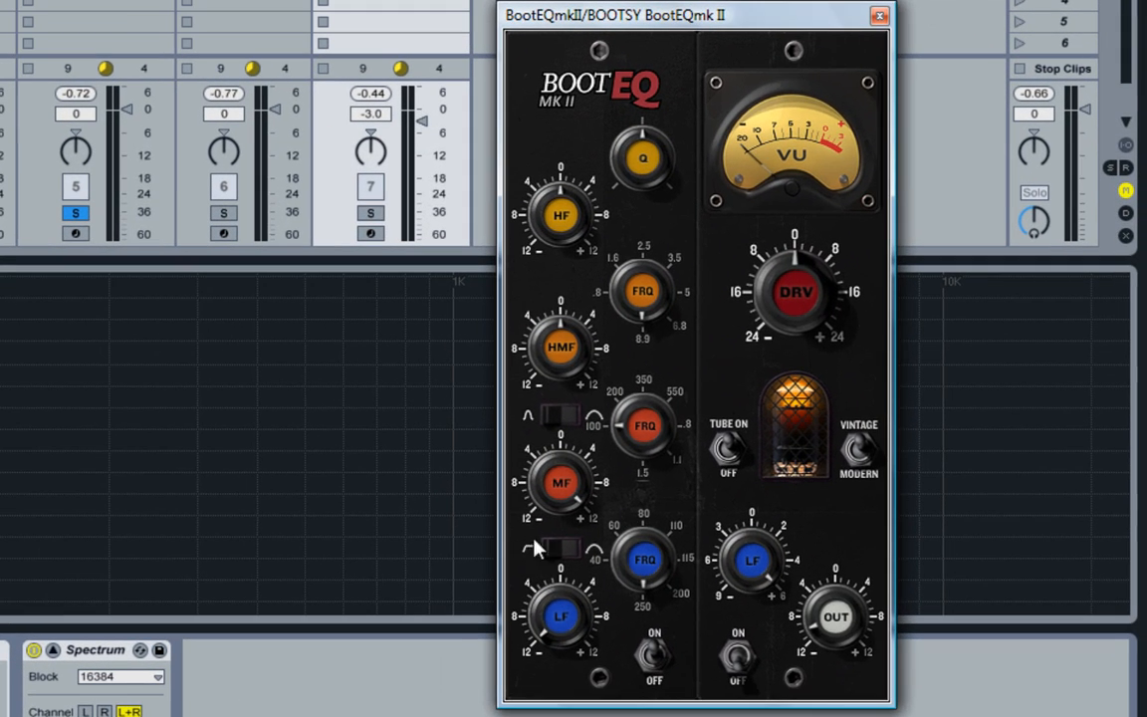
mouse_move(652, 495)
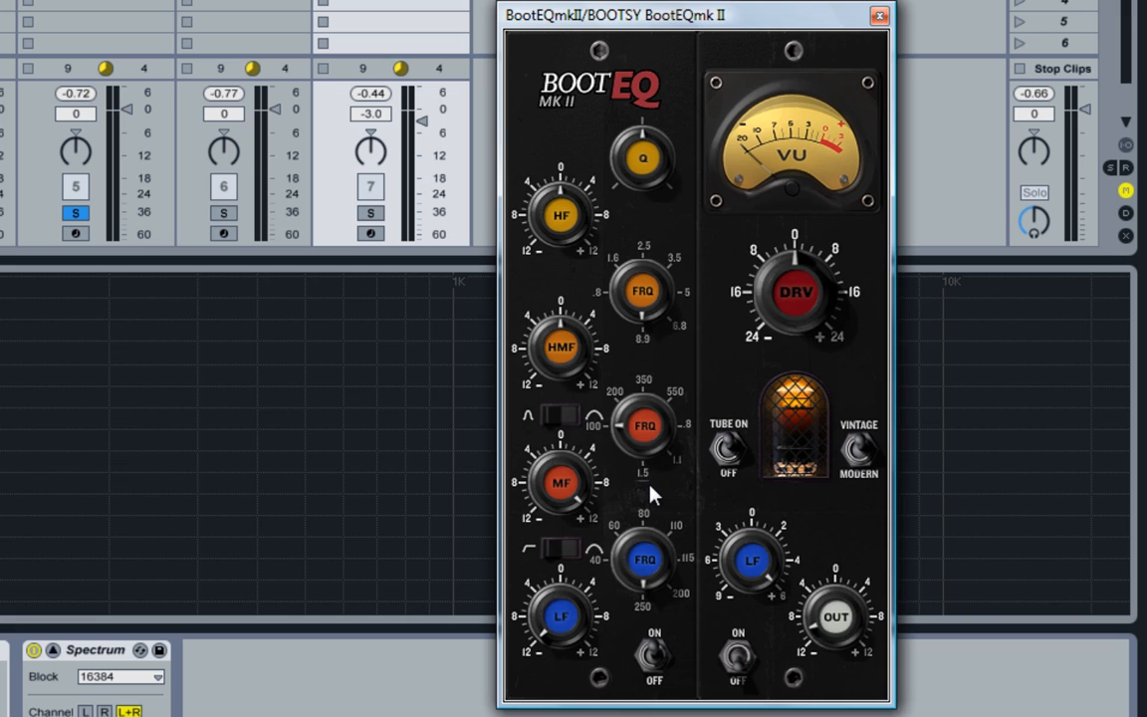
mouse_move(531, 450)
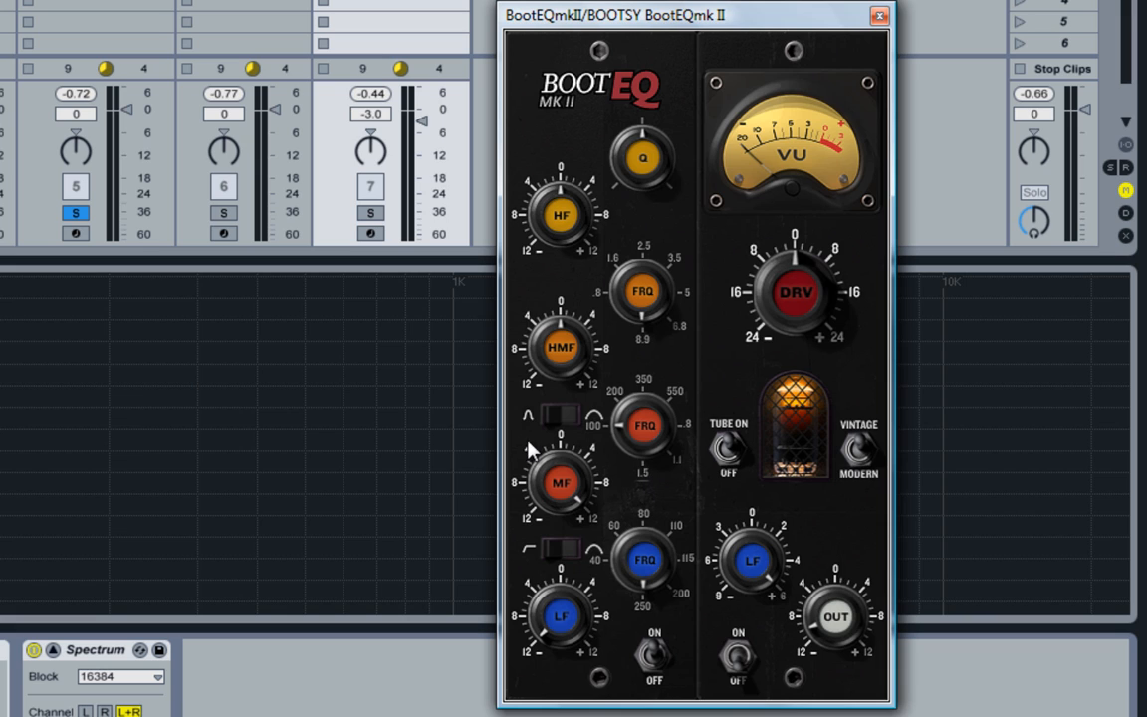
mouse_move(652, 501)
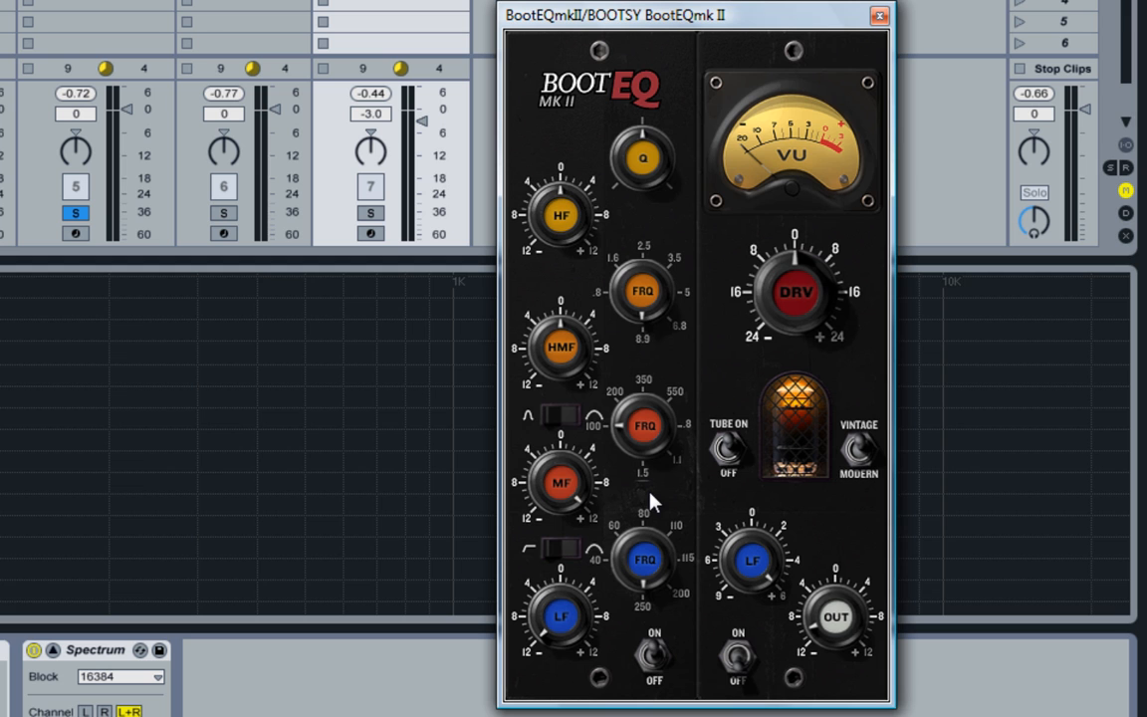
mouse_move(656, 501)
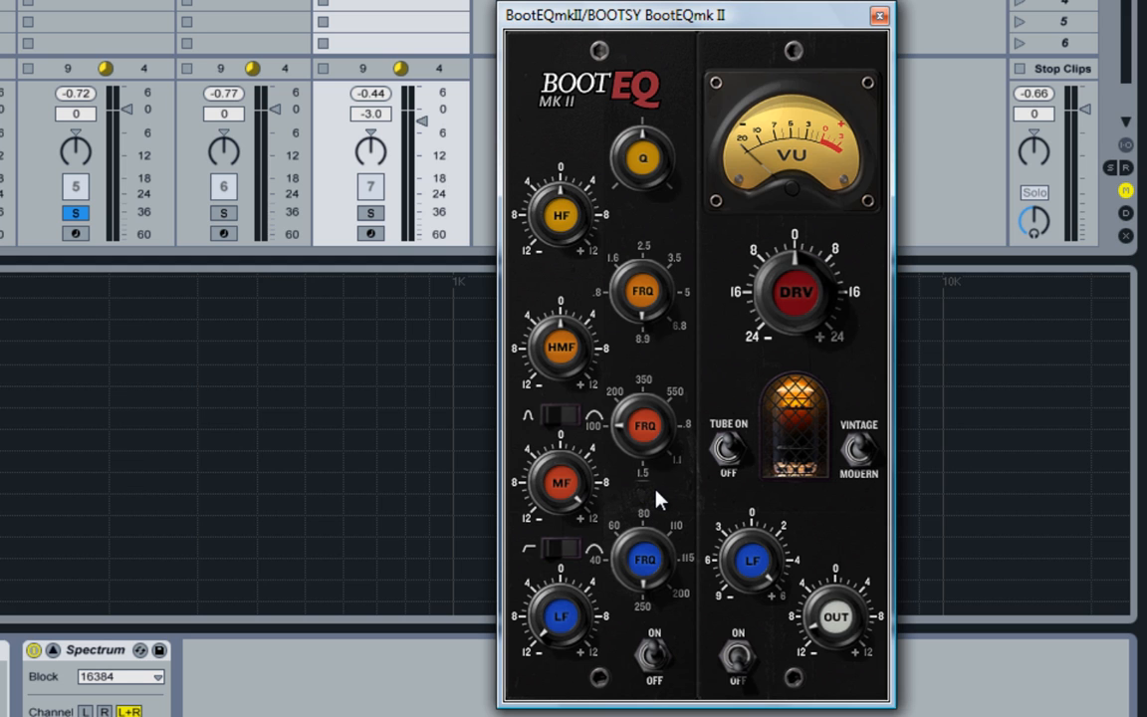
mouse_move(624, 438)
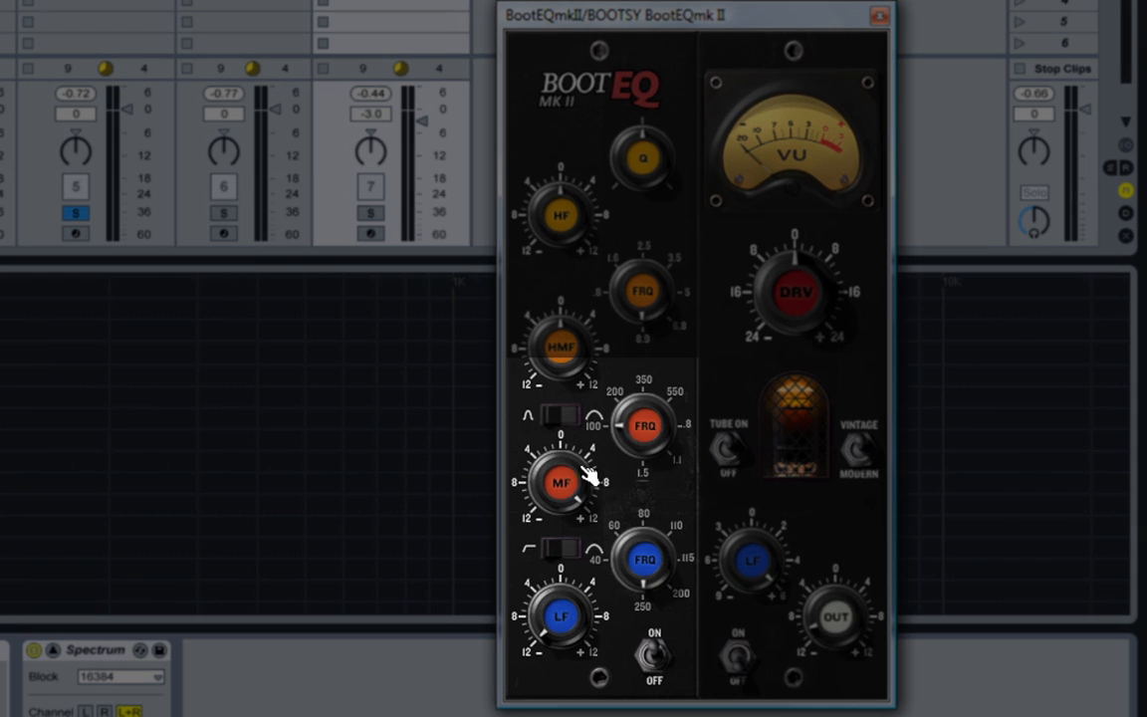
mouse_move(642, 443)
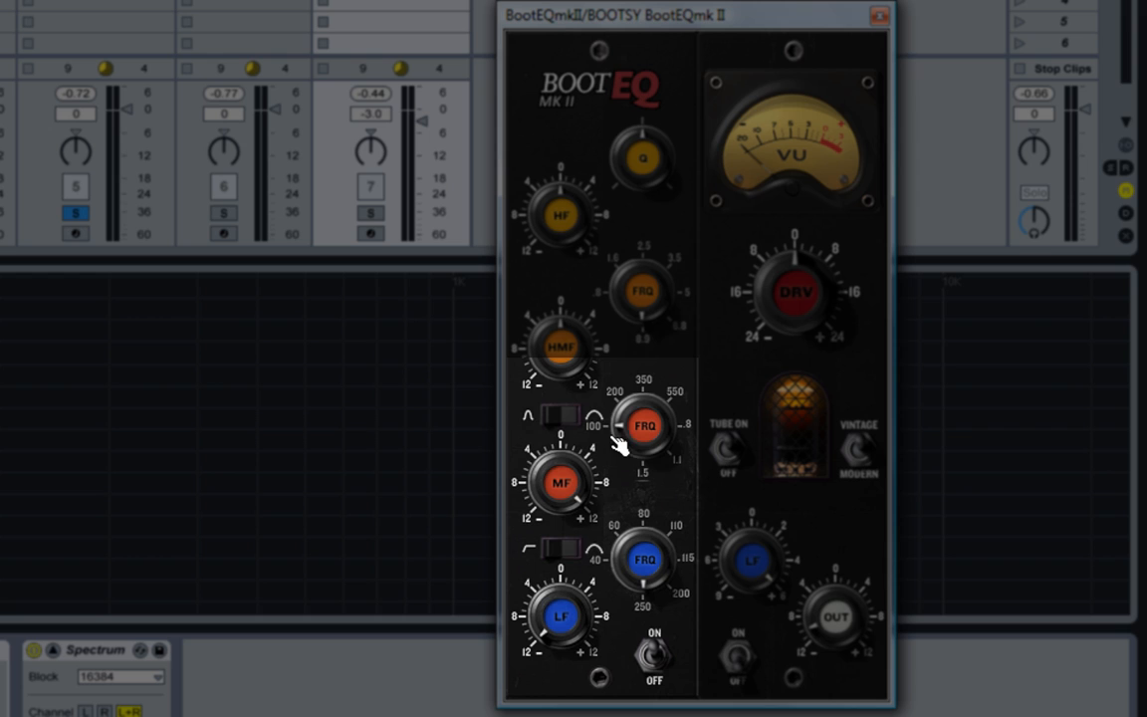
mouse_move(637, 510)
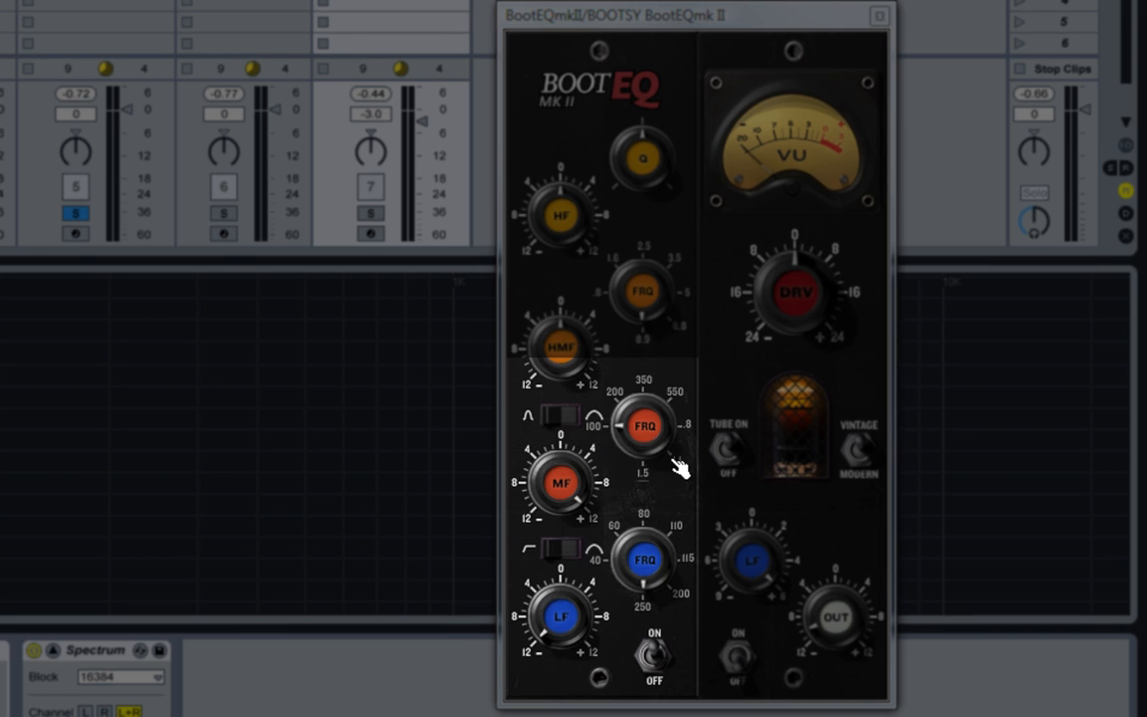
mouse_move(676, 500)
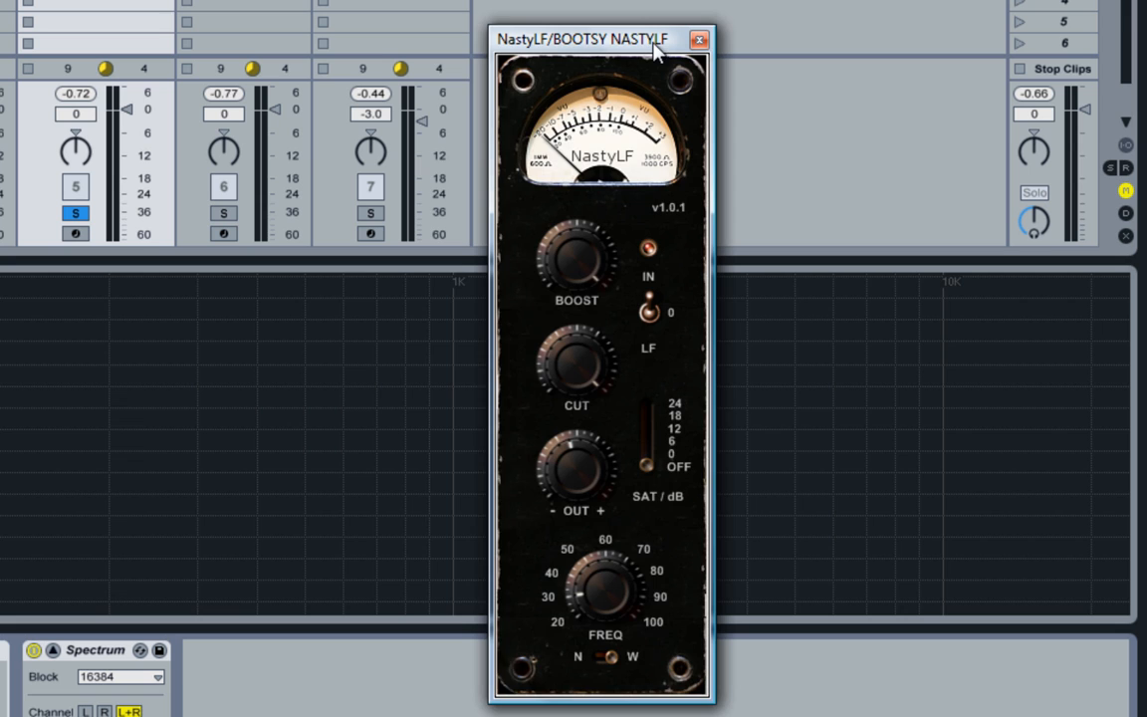
Step: Move the NastyLF window aside and bring up the NASTYLF track's plug-in window
drag(594, 38, 604, 45)
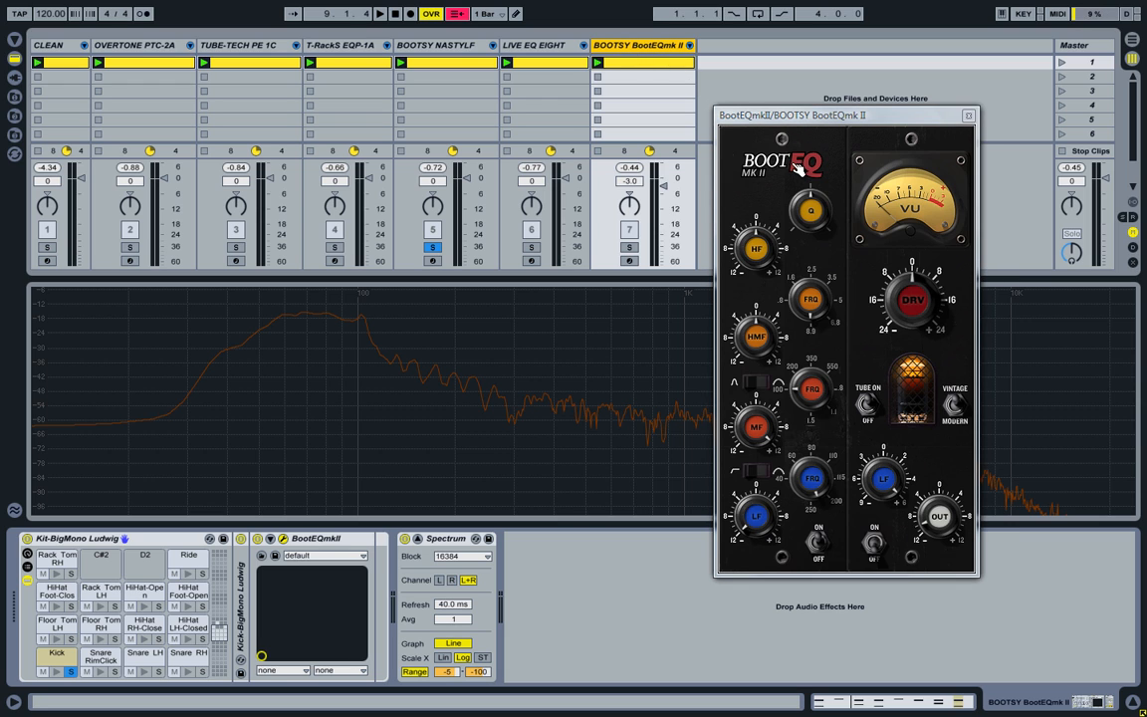
click(436, 45)
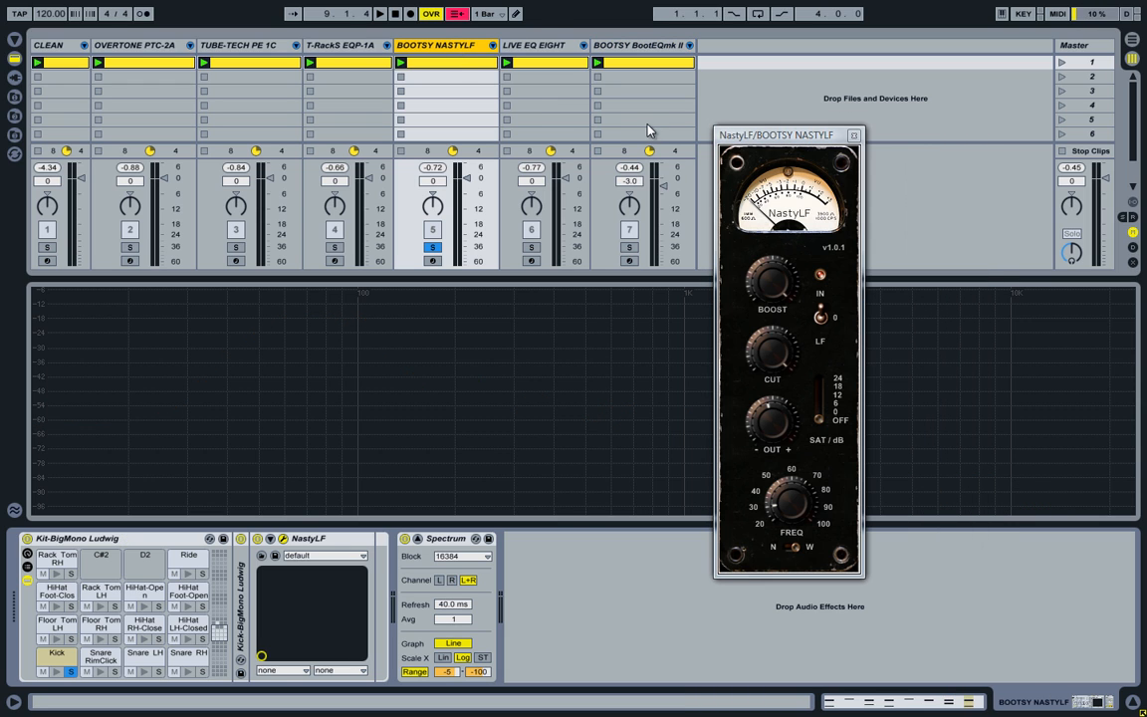
click(853, 135)
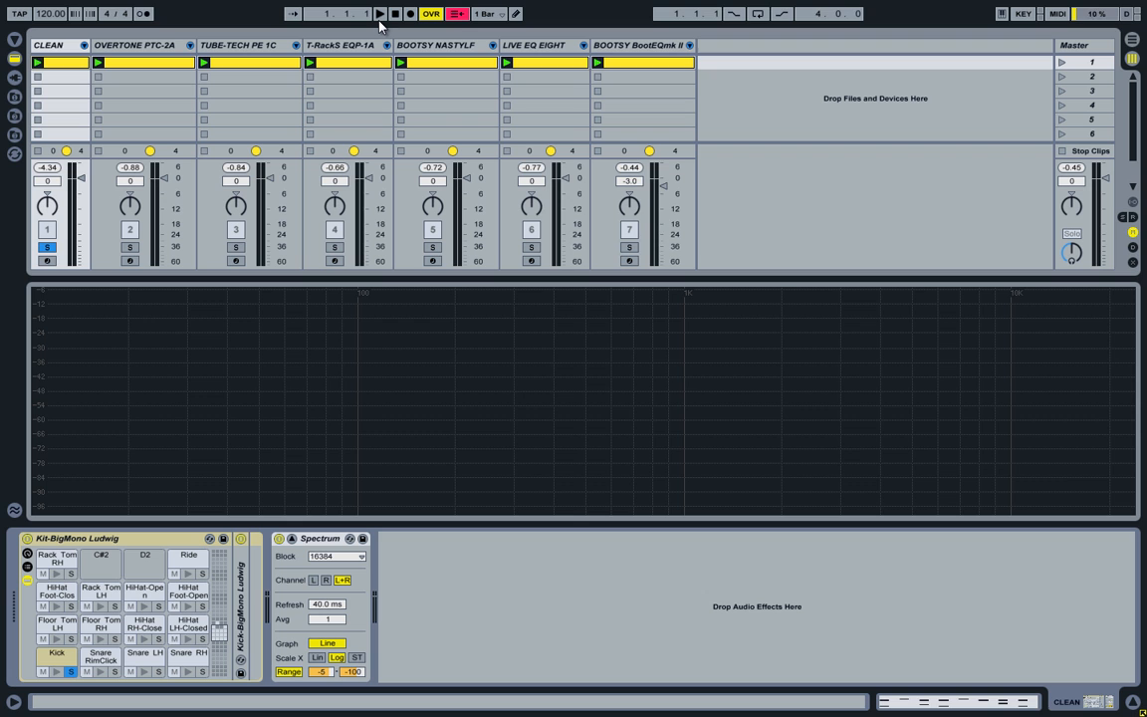
Step: Play the kit with the BOOTSY BootEQmk II track soloed, then stop
click(380, 14)
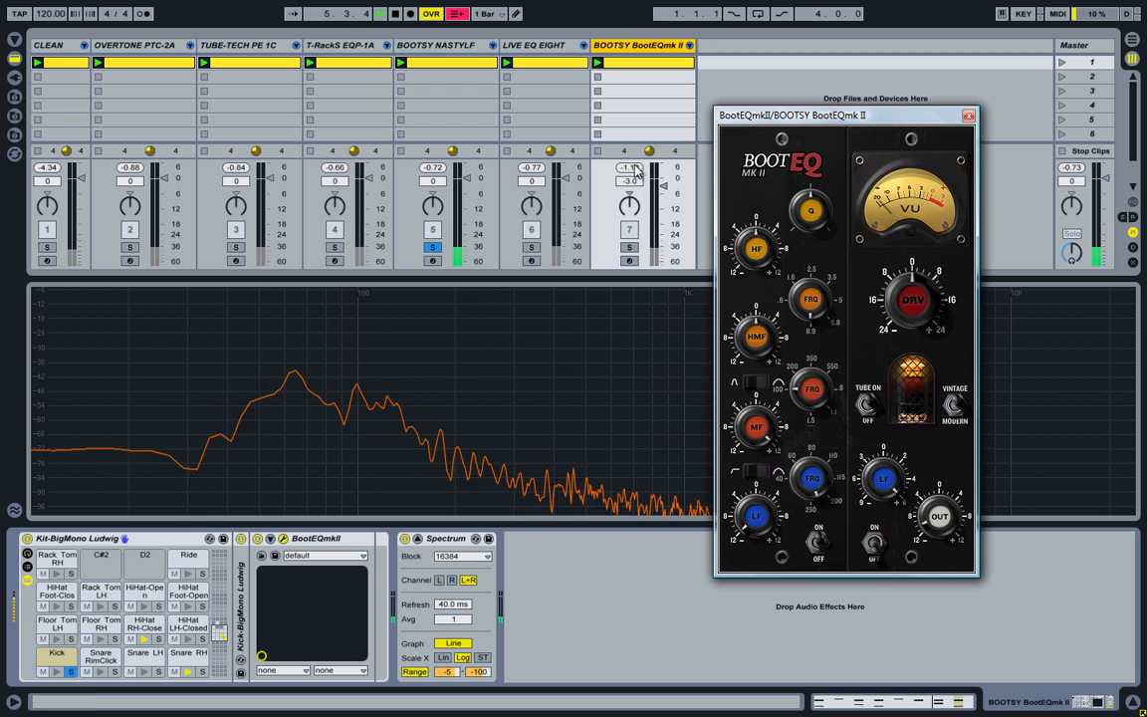
click(627, 246)
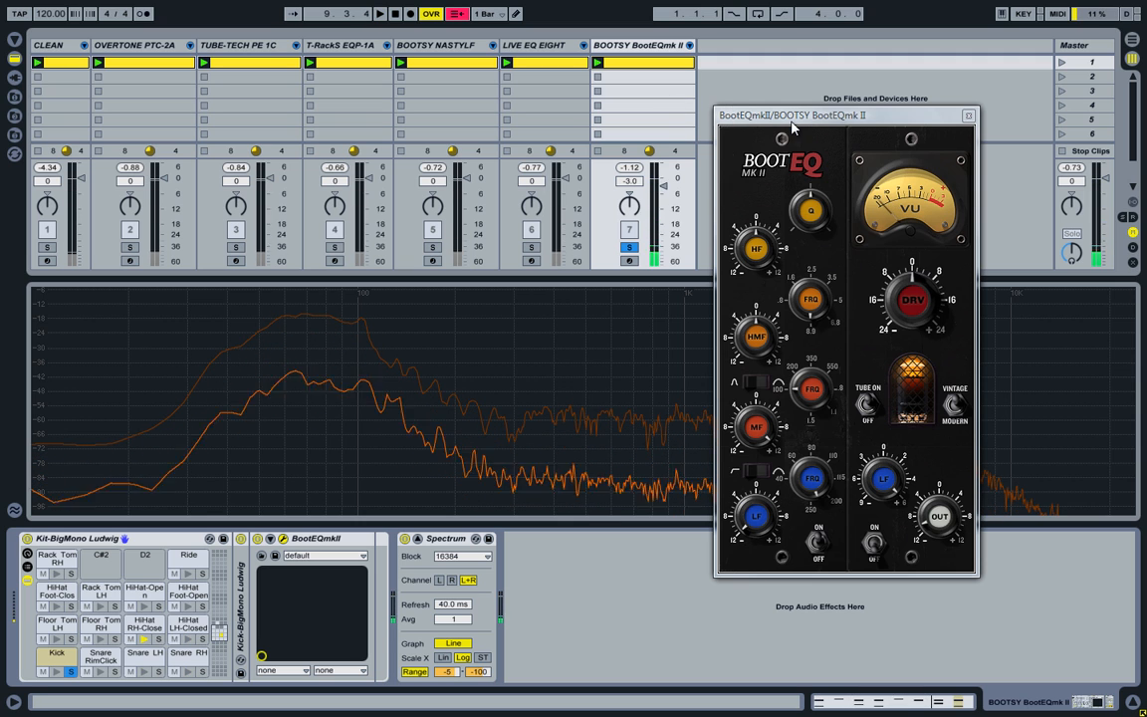
click(395, 13)
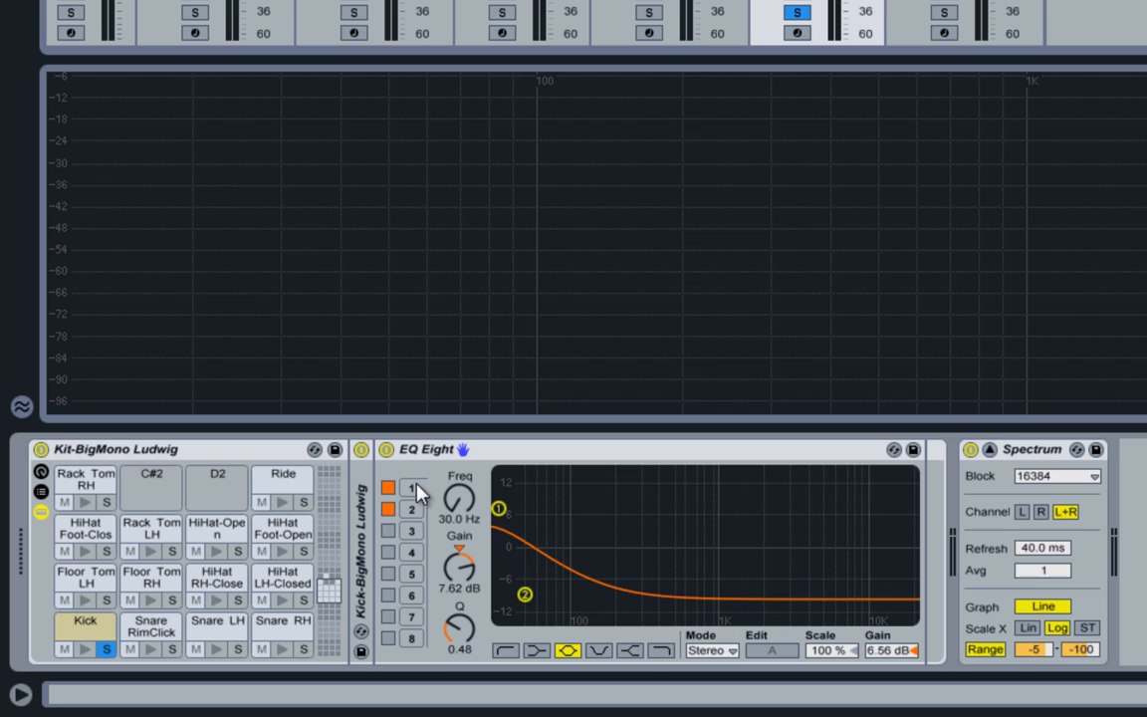
mouse_move(460, 527)
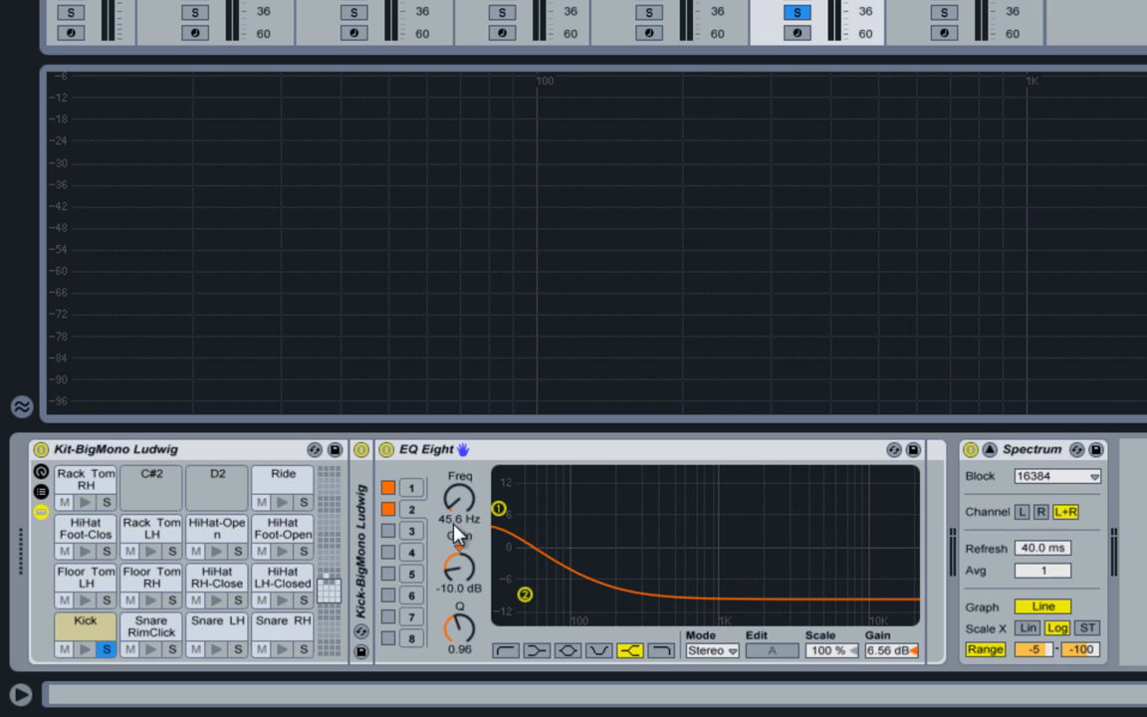
mouse_move(415, 493)
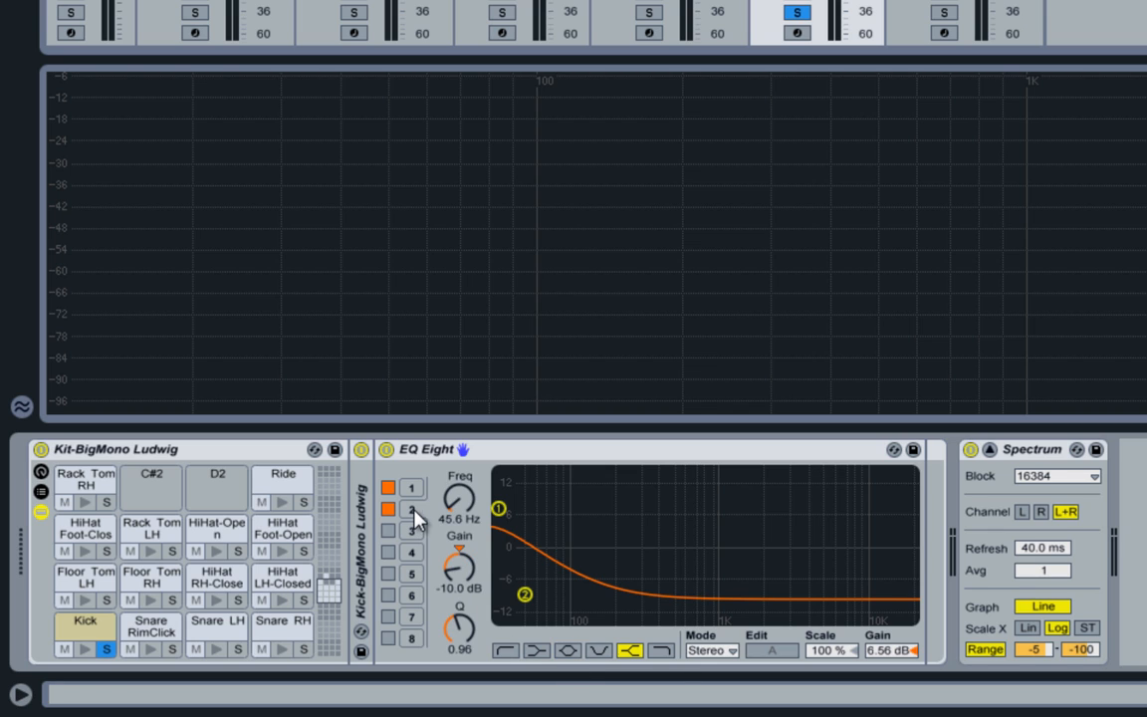
mouse_move(634, 659)
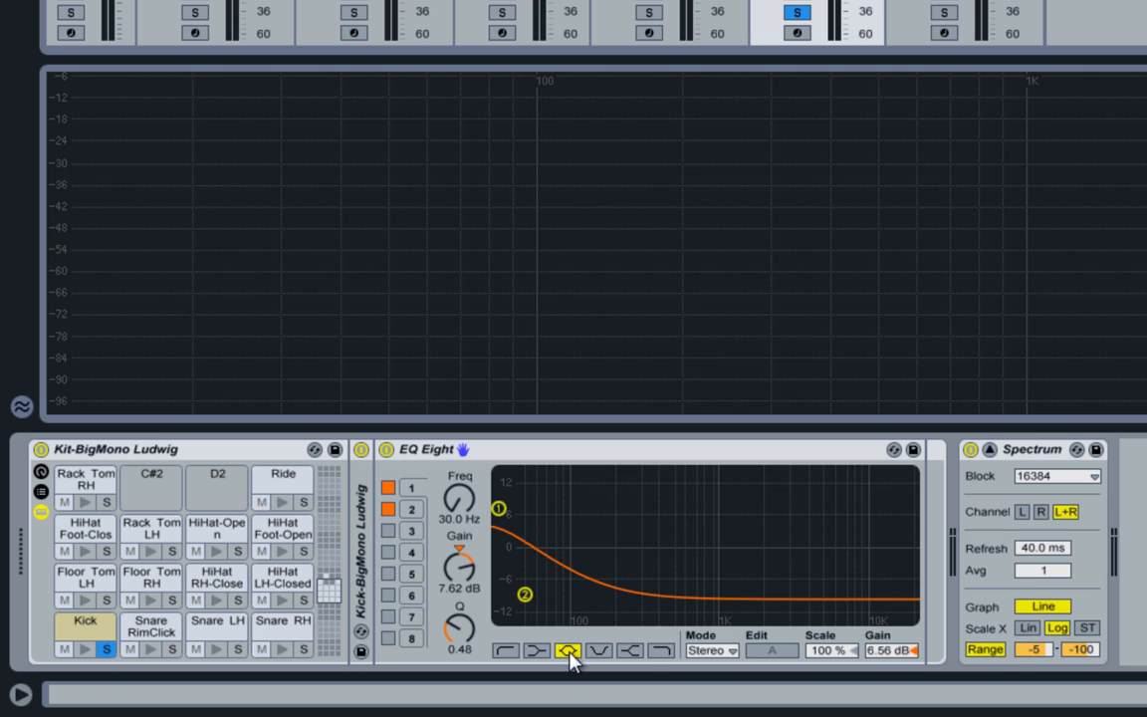
Step: Drag within the EQ Eight device to inspect its band settings
drag(460, 572, 452, 570)
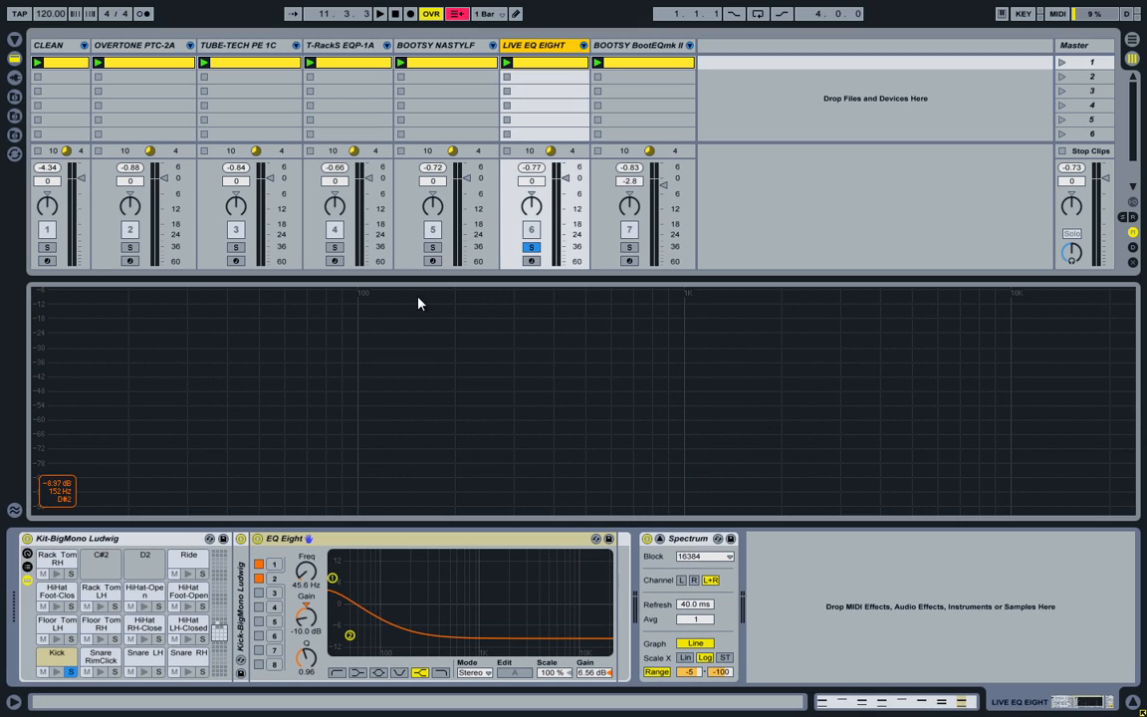
Step: Show the Master effects chain, then solo CLEAN and then BOOTSY NASTYLF to compare kicks
click(48, 45)
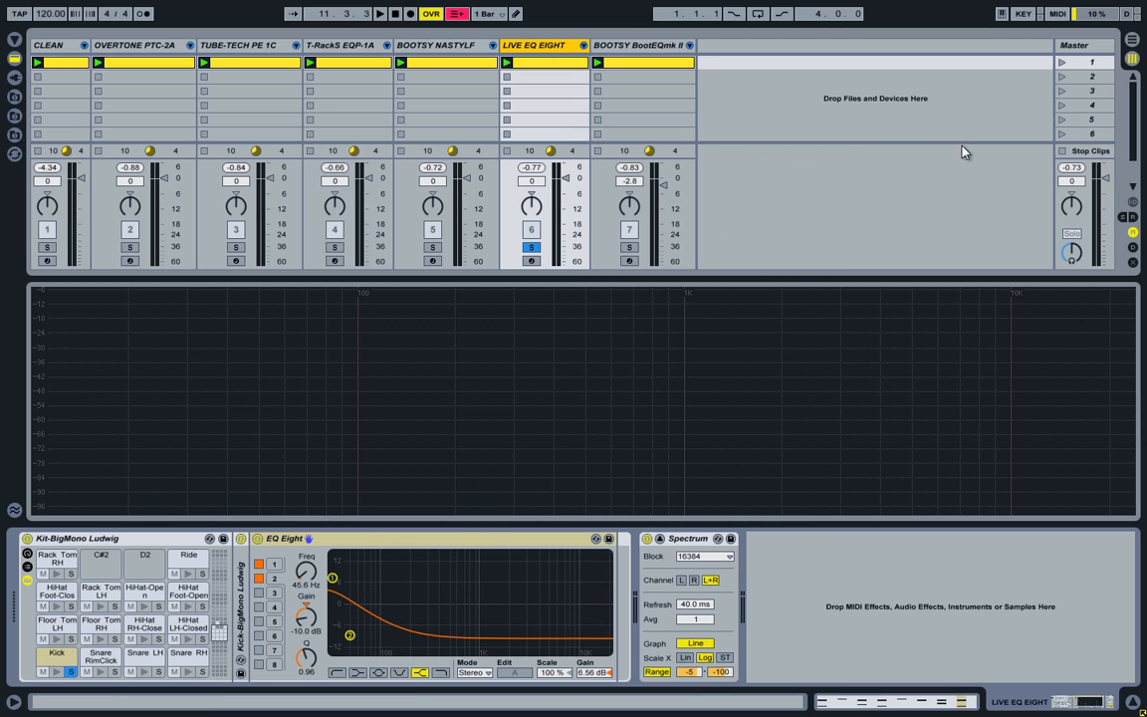
click(1085, 45)
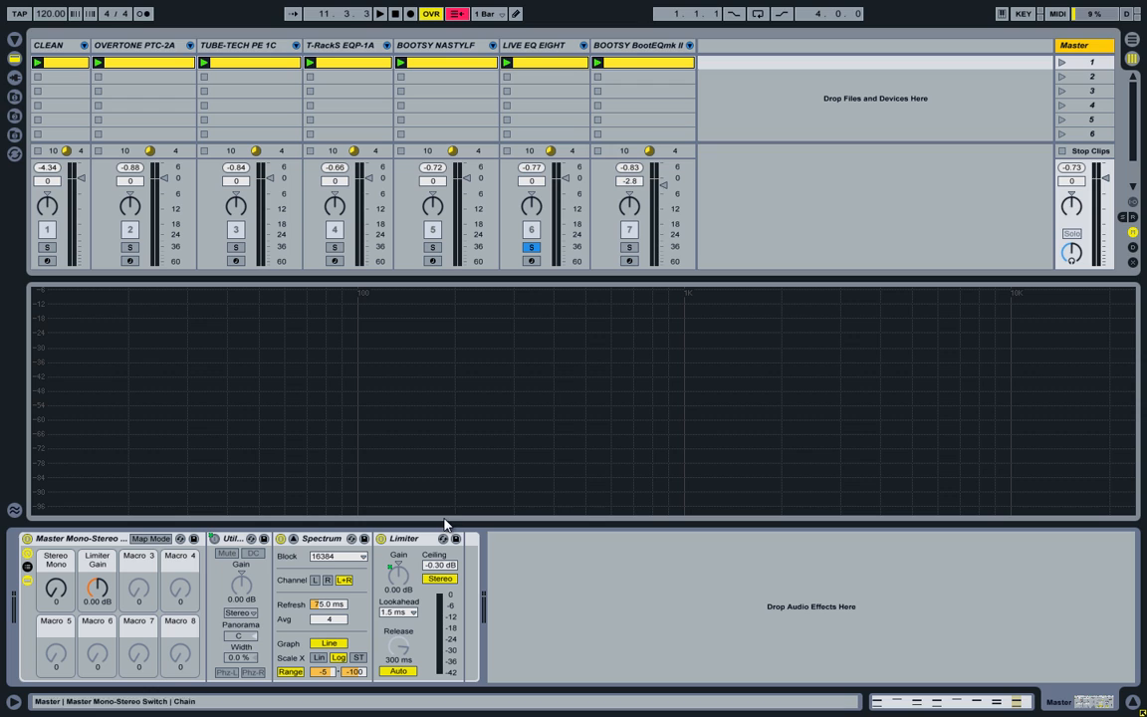
mouse_move(266, 426)
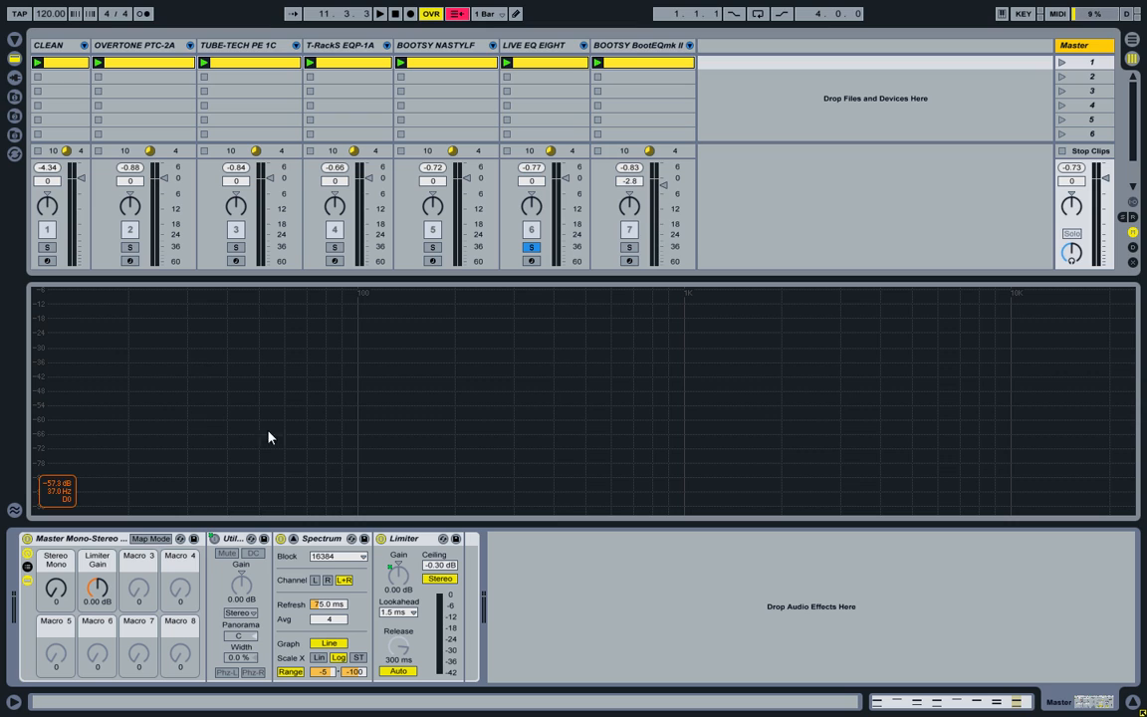
mouse_move(254, 392)
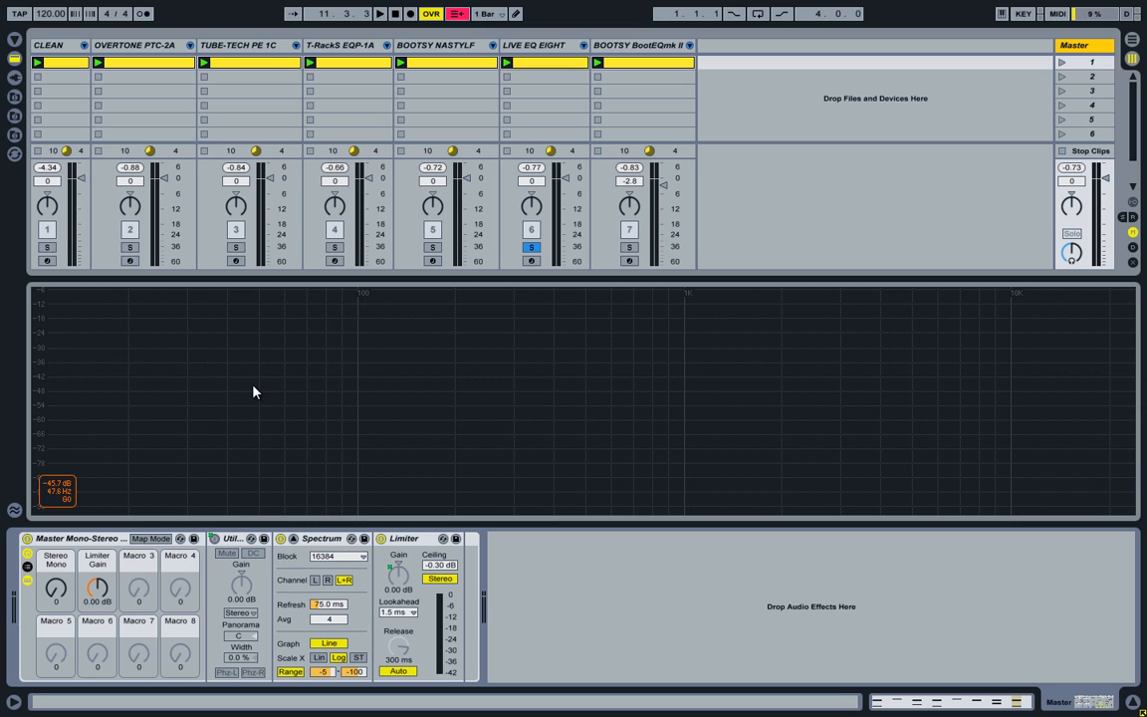
mouse_move(80, 250)
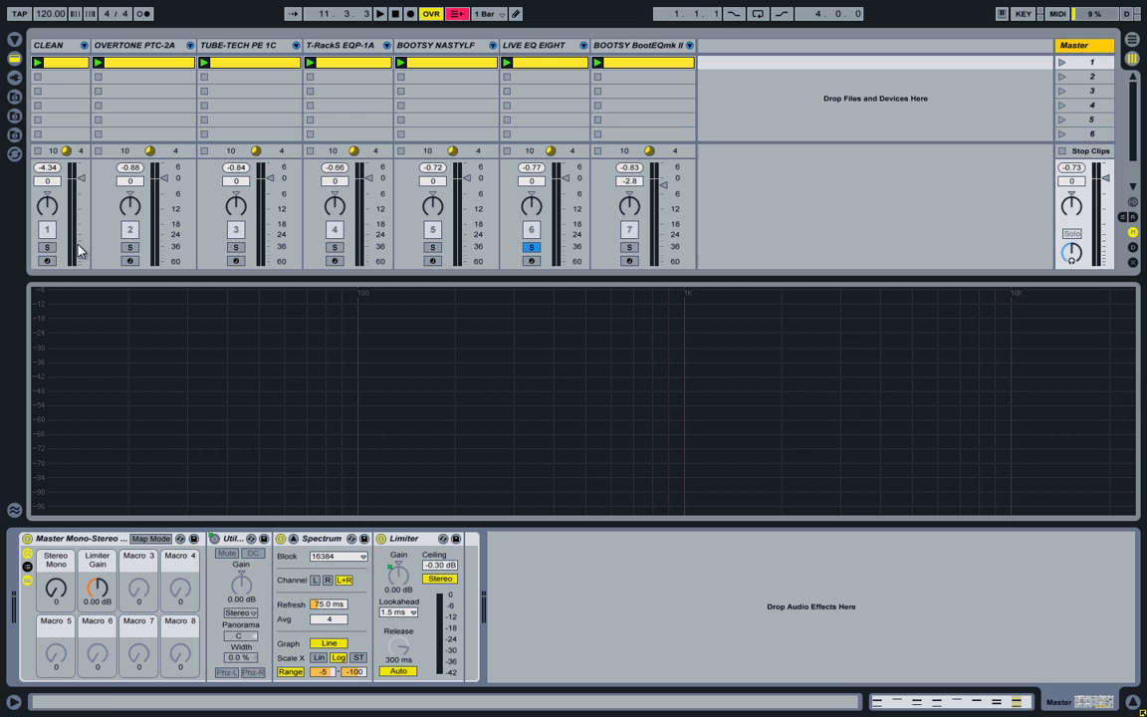
click(47, 247)
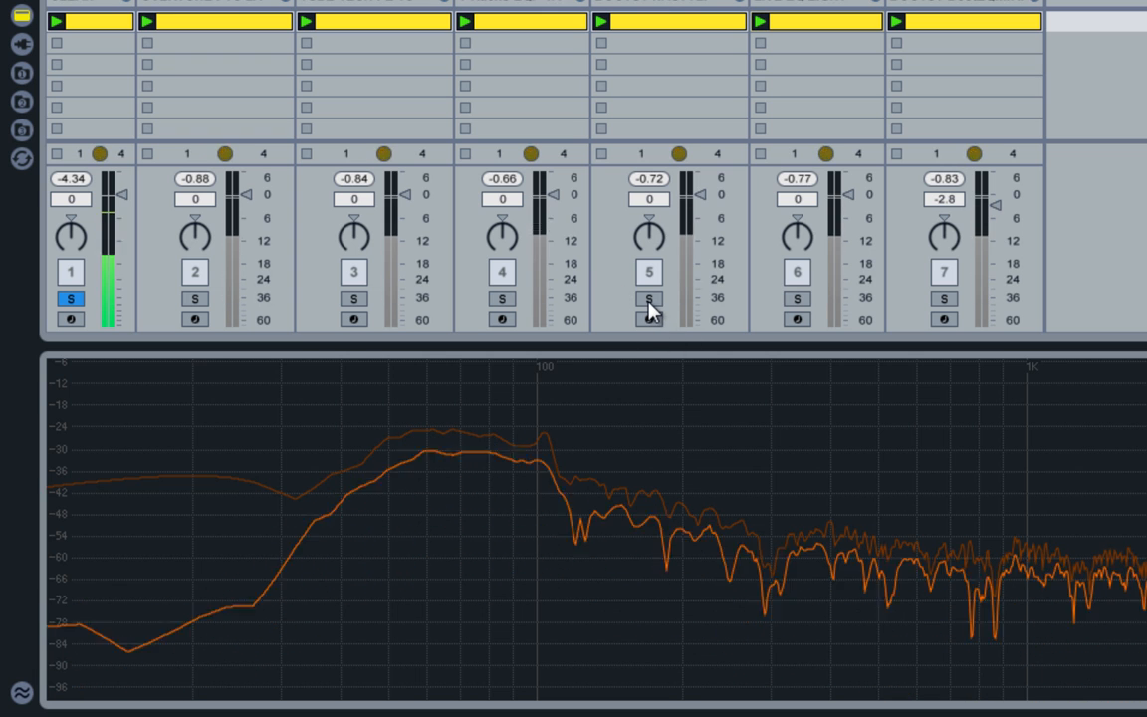
click(648, 299)
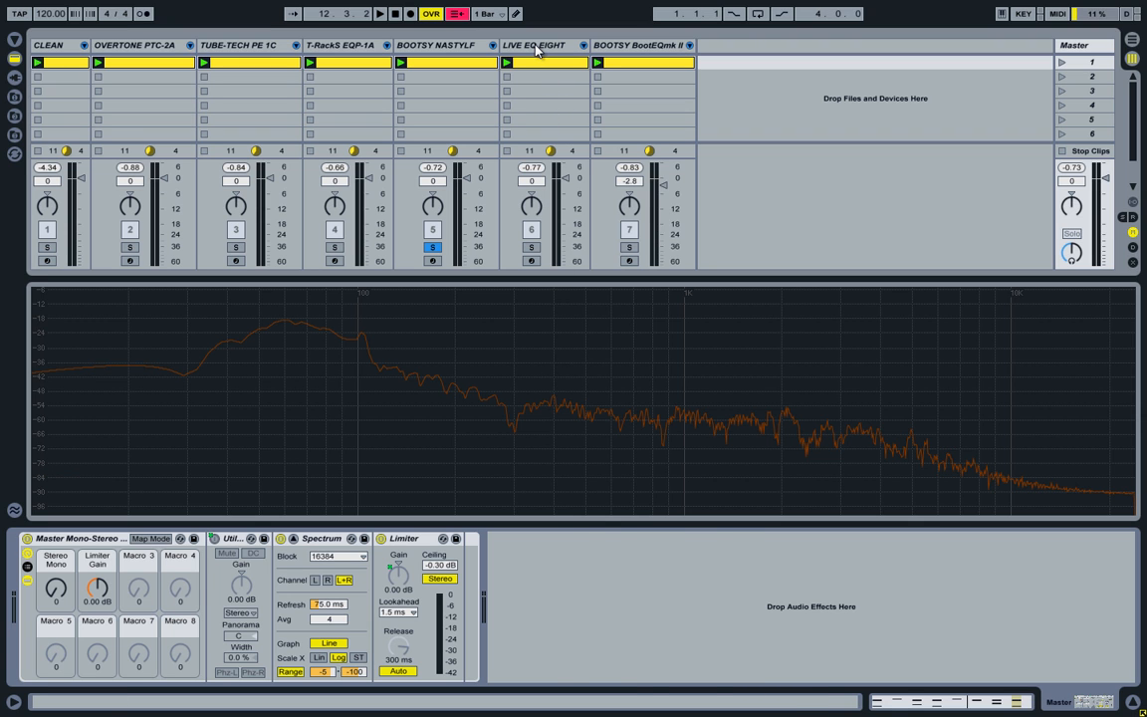
Step: View the T-RackS EQP-1A, NastyLF and PTC-2A equalizer settings one after another
click(534, 45)
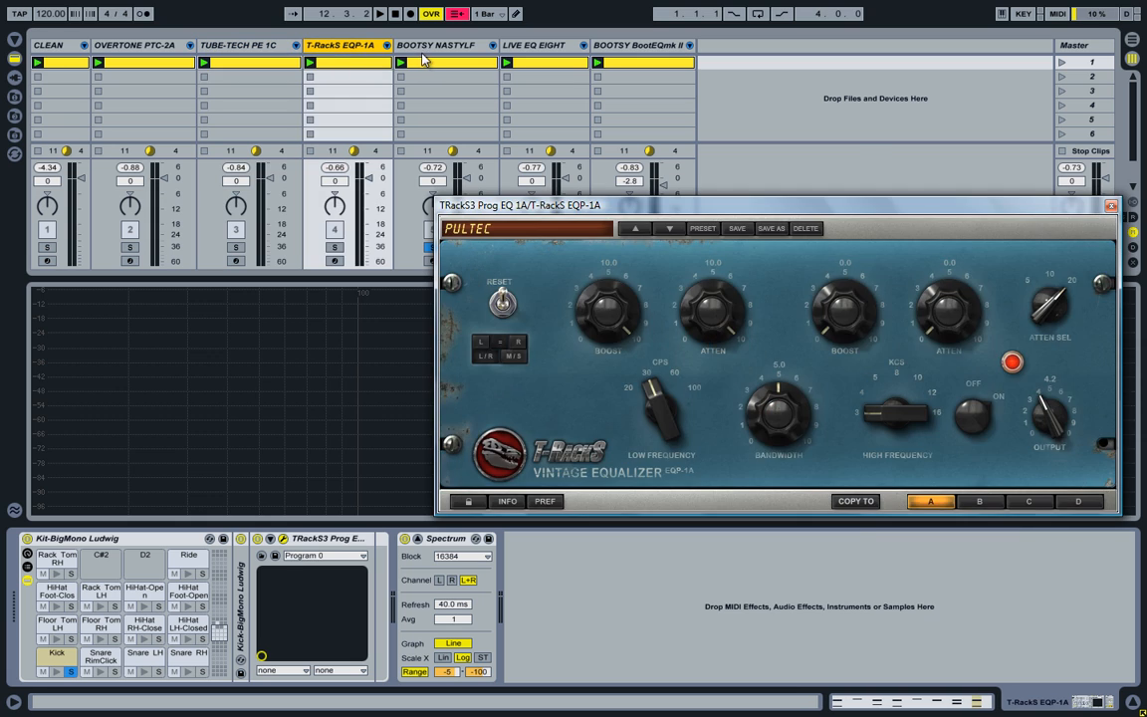
click(435, 45)
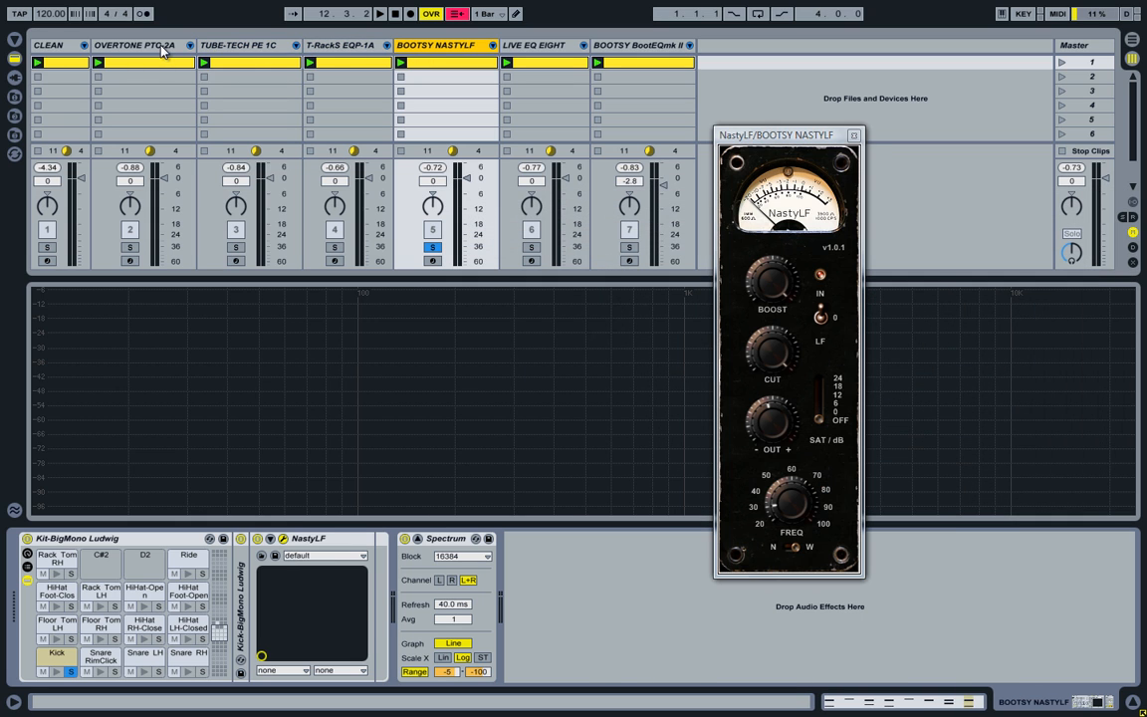
click(134, 45)
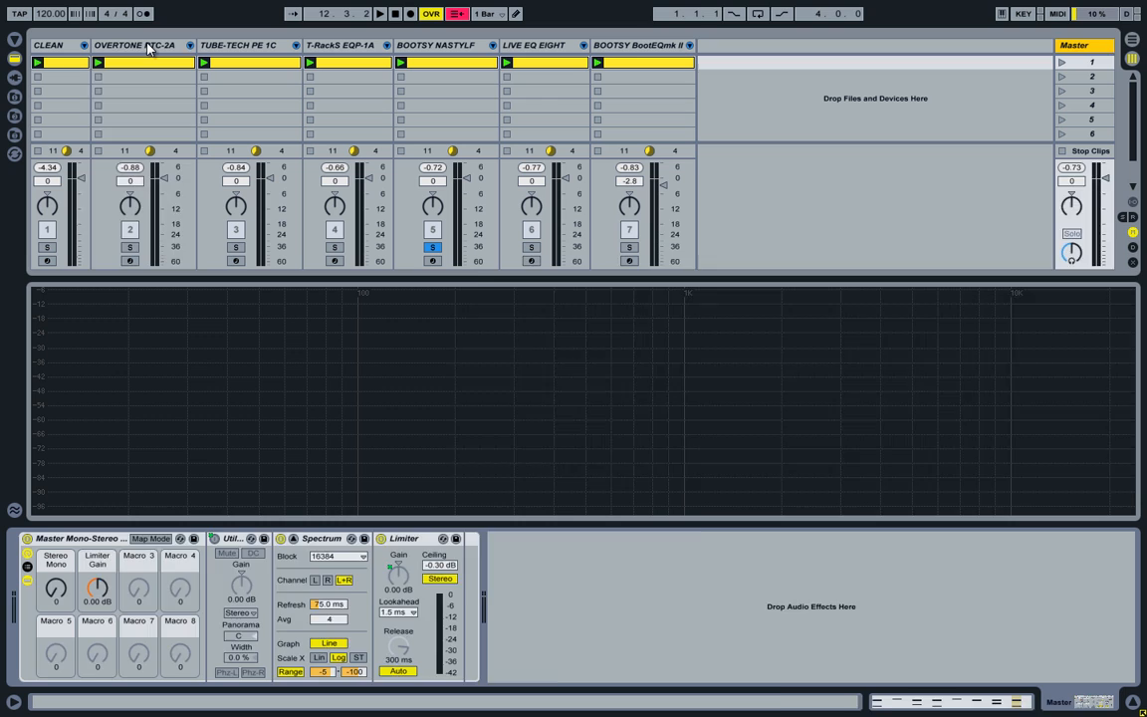
click(134, 45)
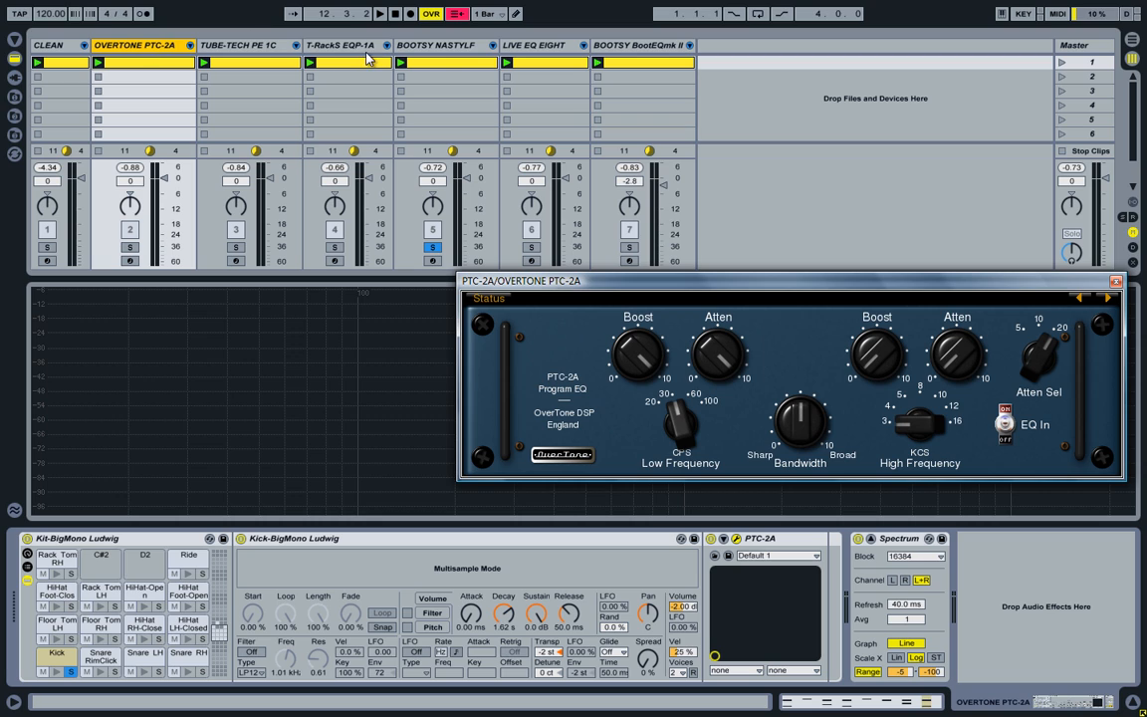
mouse_move(149, 245)
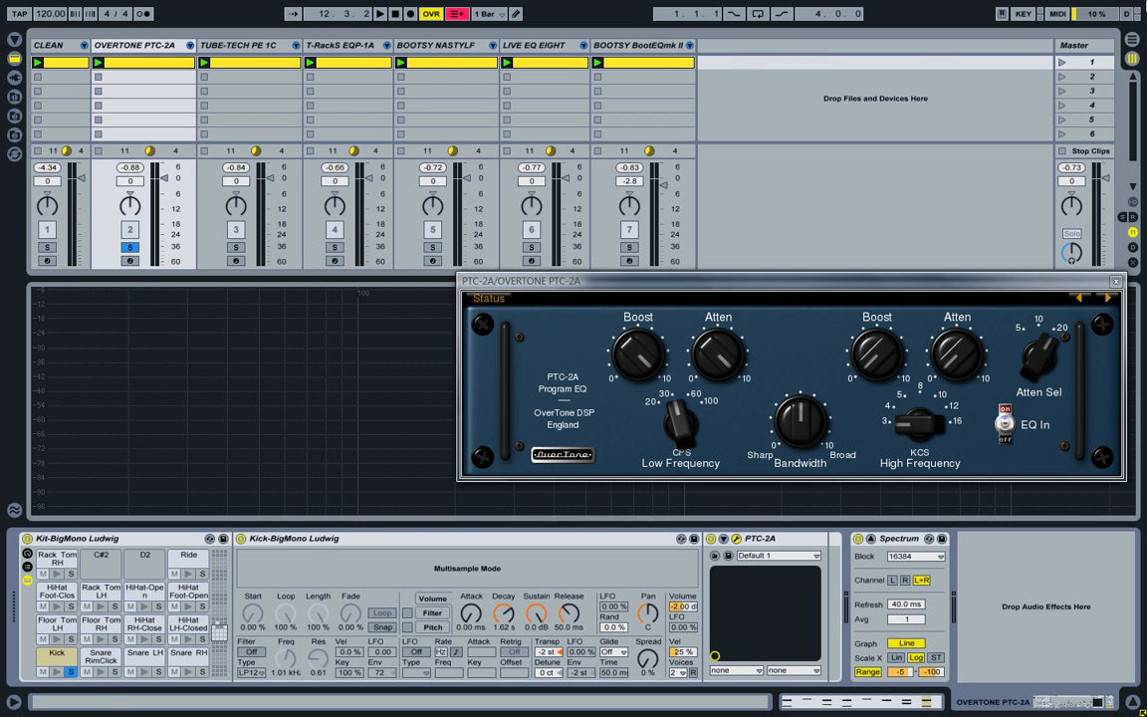
click(1083, 45)
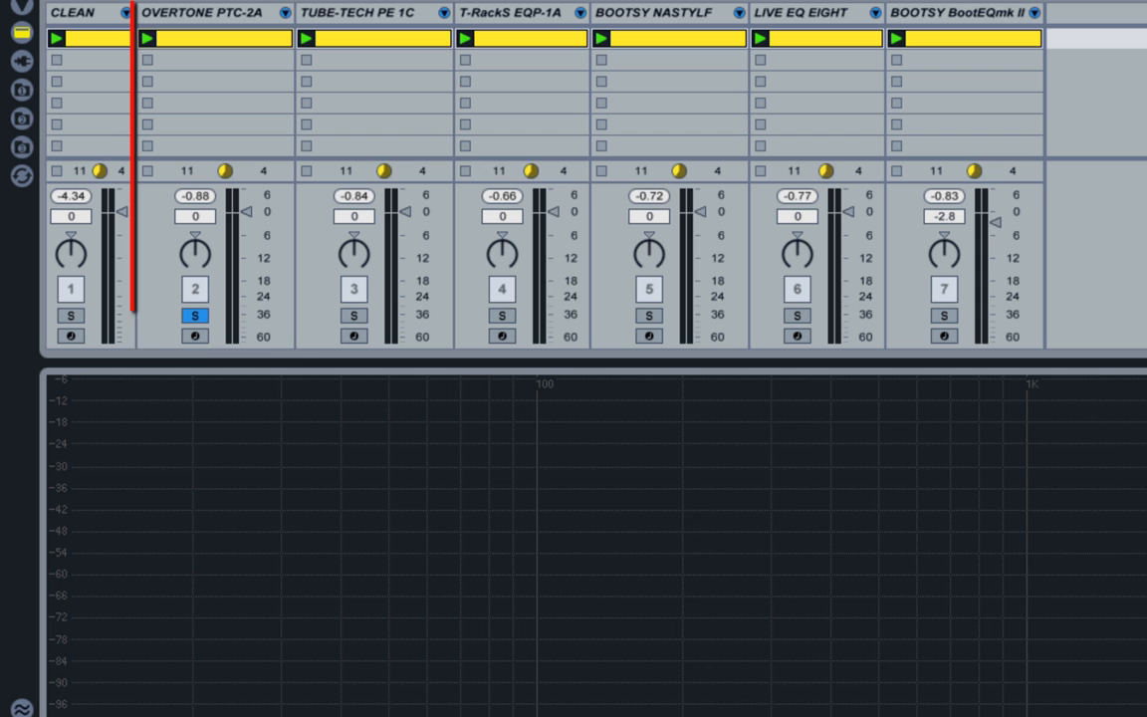
Step: Play the kick, soloing OVERTONE PTC-2A, TUBE-TECH PE 1C, T-RackS EQP-1A, then BOOTSY NASTYLF
click(209, 13)
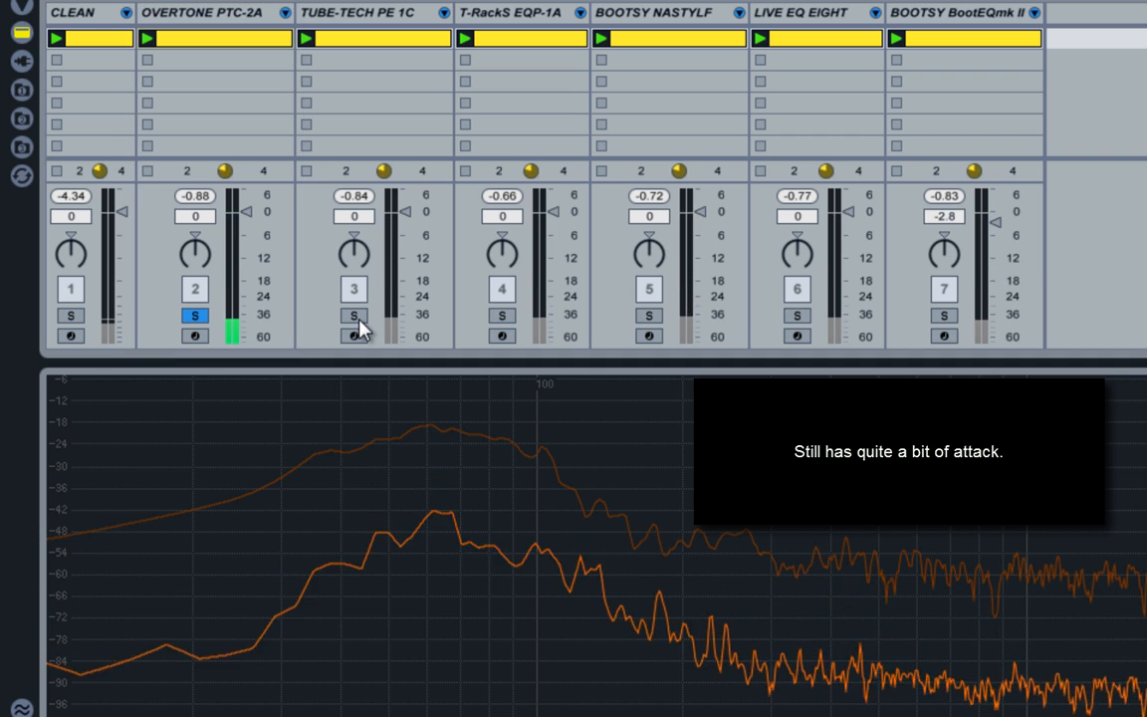
click(354, 316)
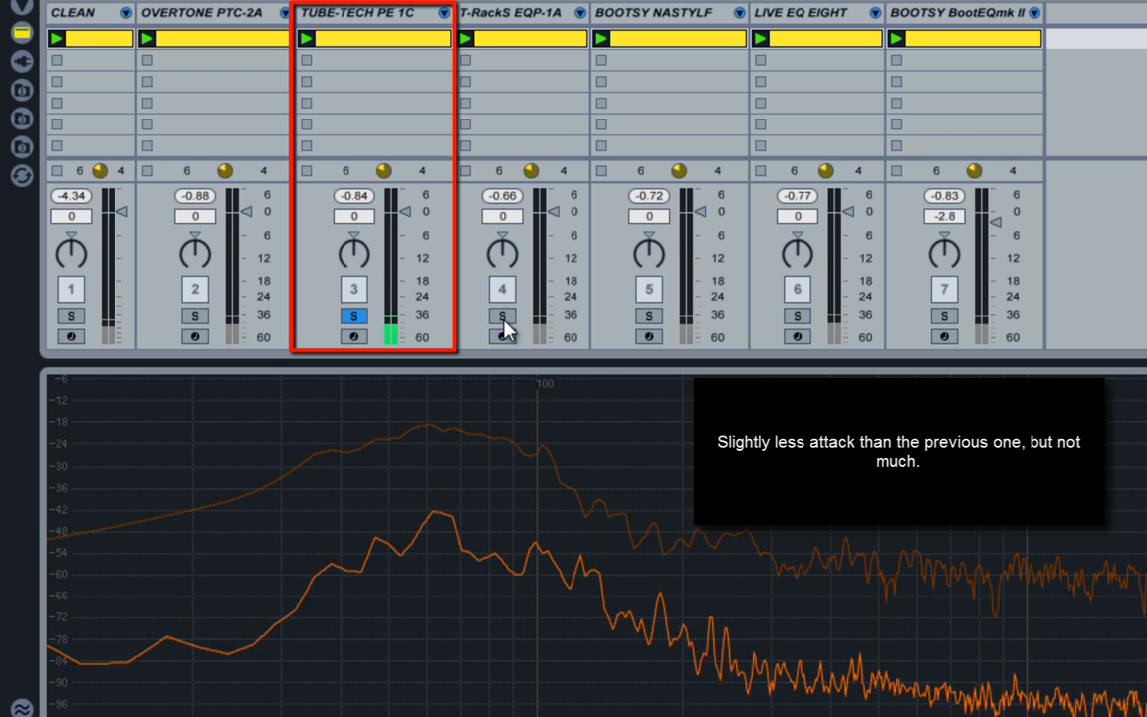
click(502, 314)
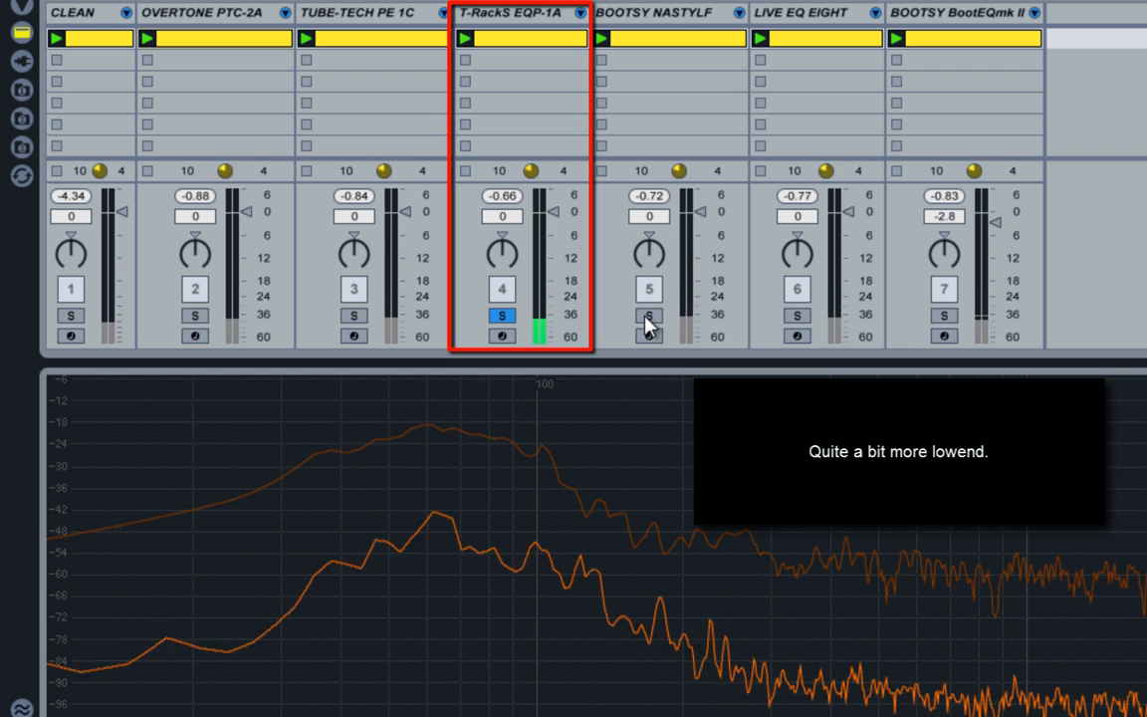
click(648, 316)
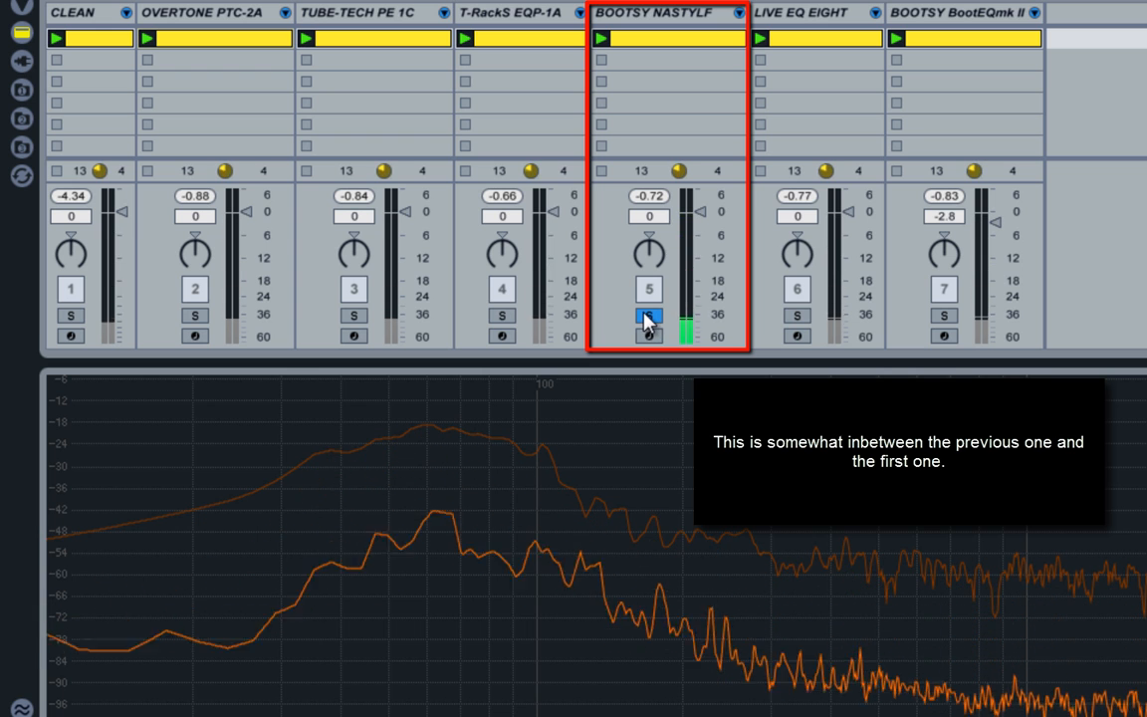
click(649, 316)
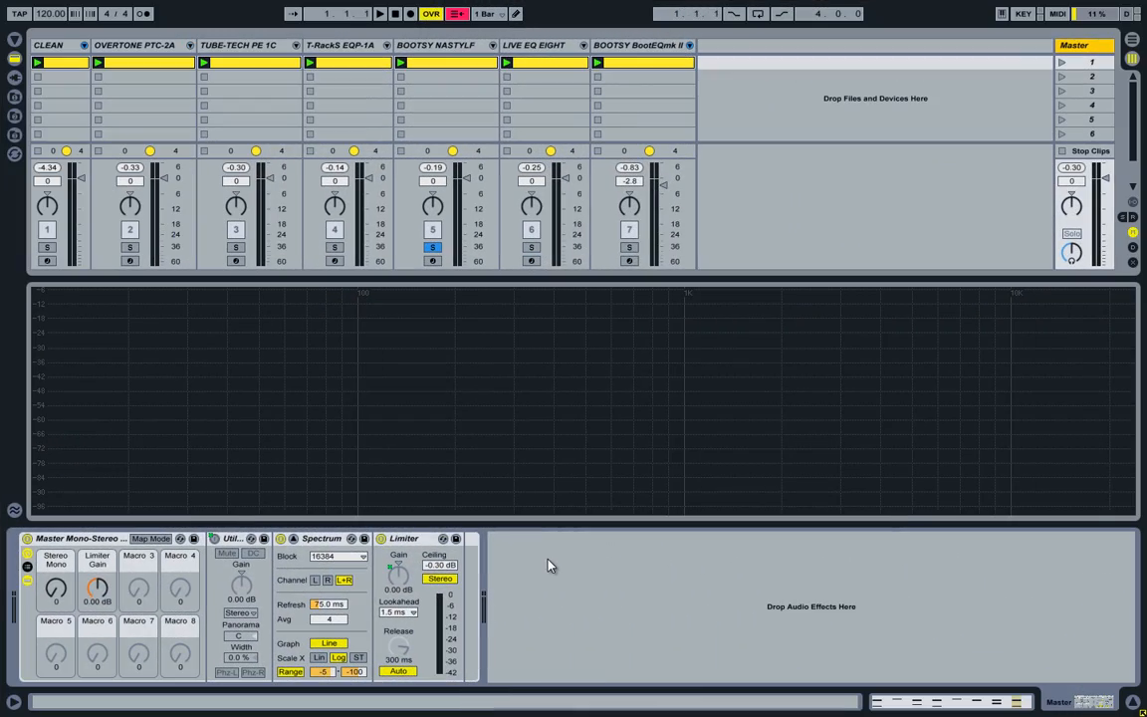
mouse_move(545, 558)
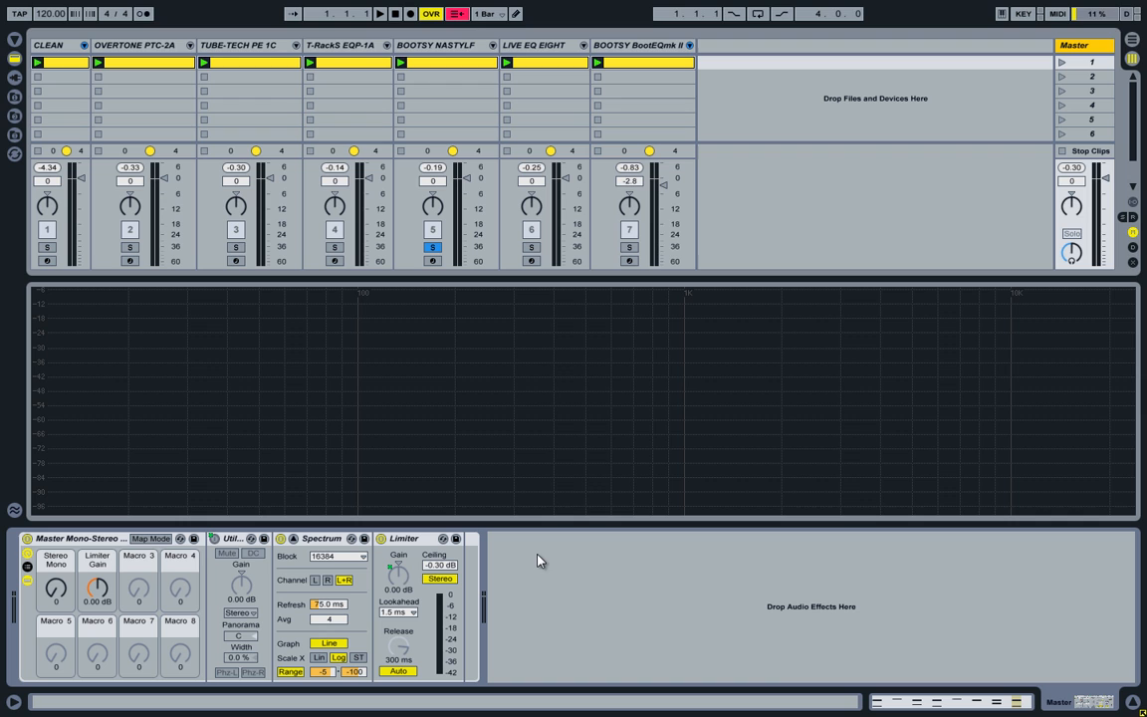
mouse_move(555, 575)
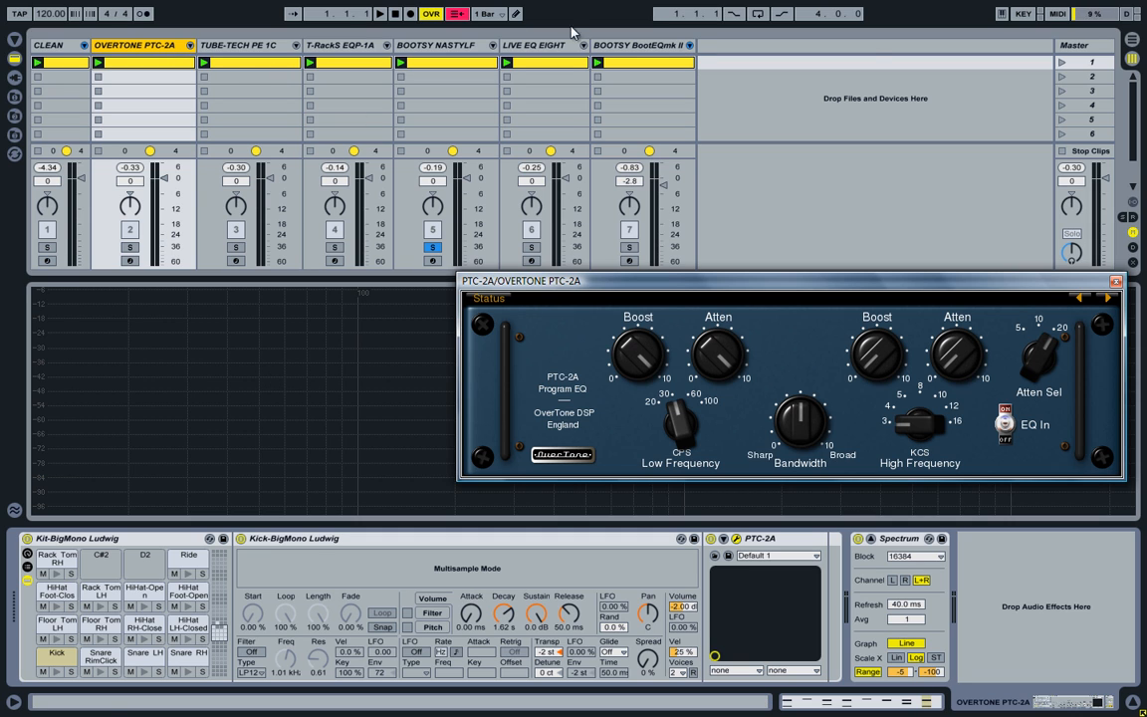
Step: Solo the CLEAN track and start the drums playing
click(1081, 45)
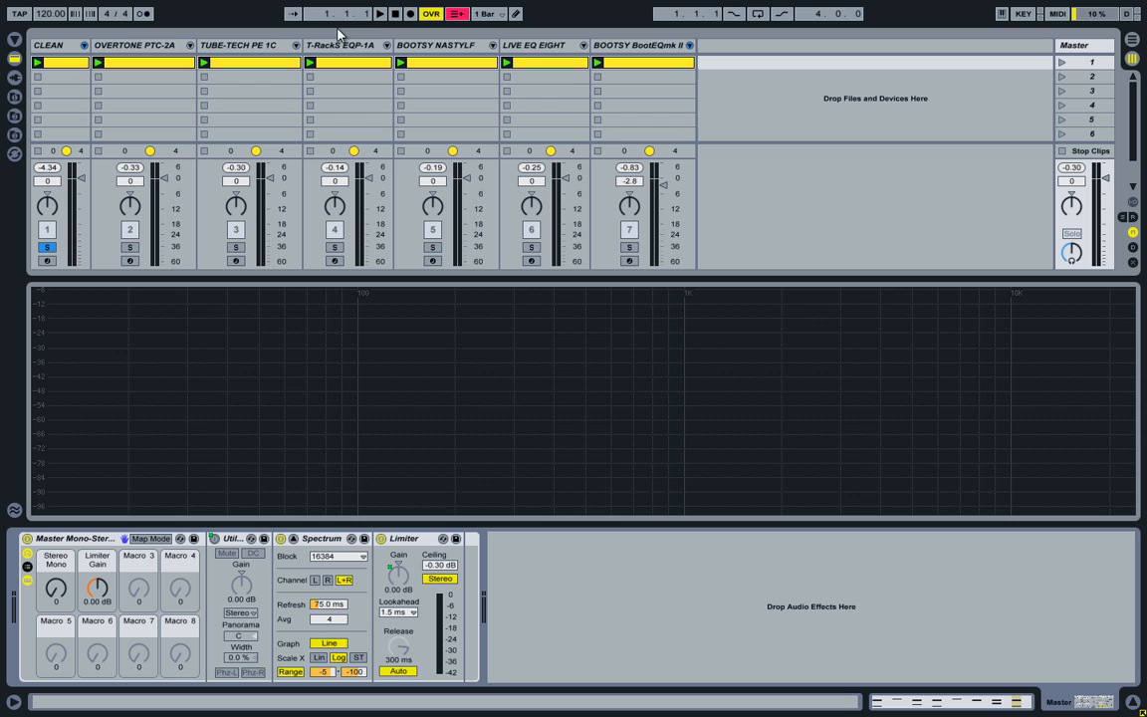
click(48, 45)
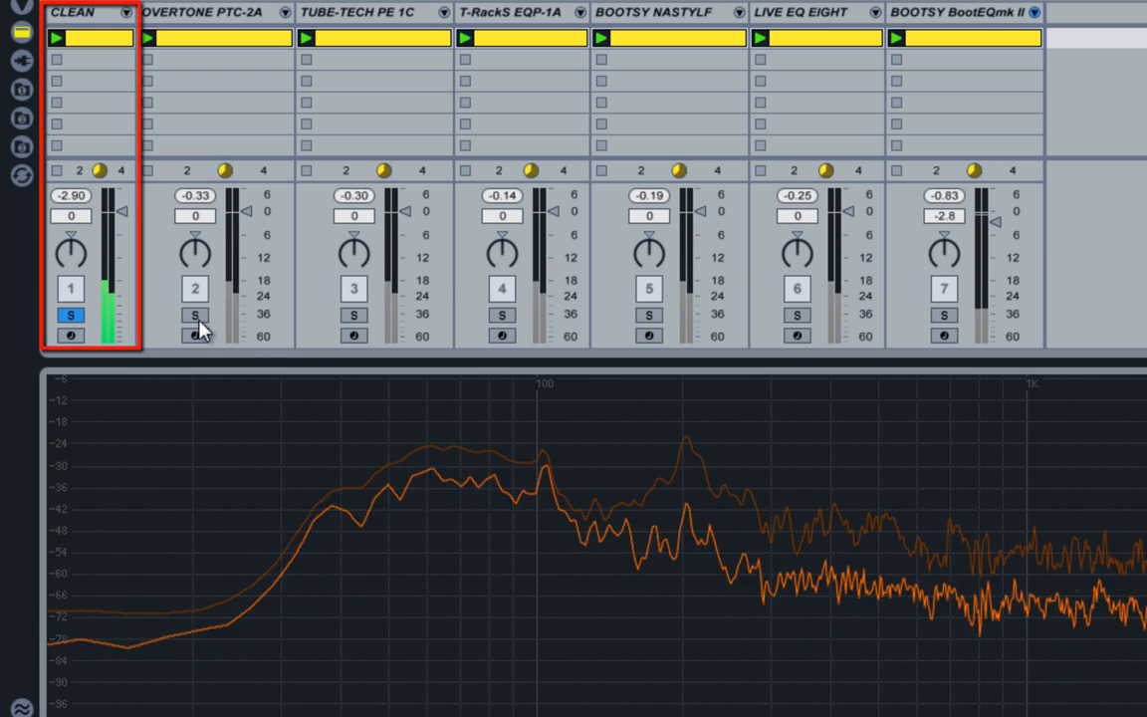
Step: Solo OVERTONE PTC-2A, TUBE-TECH PE 1C, T-RackS EQP-1A, BOOTSY NASTYLF, then LIVE EQ EIGHT
click(196, 314)
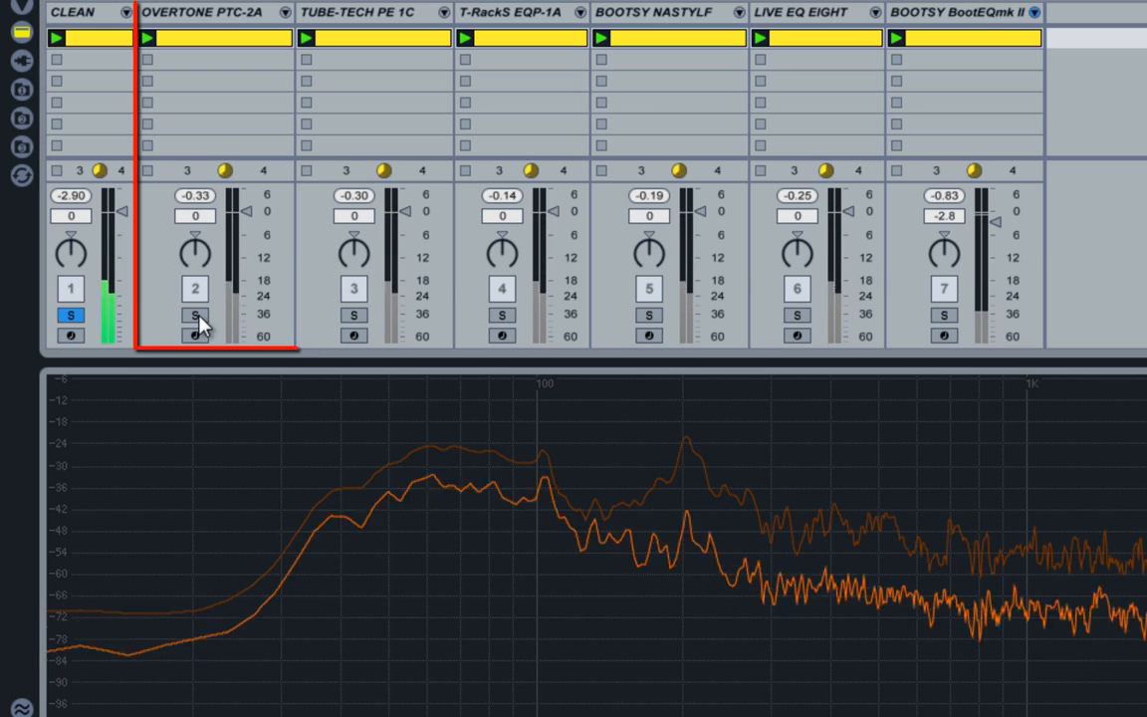
click(195, 314)
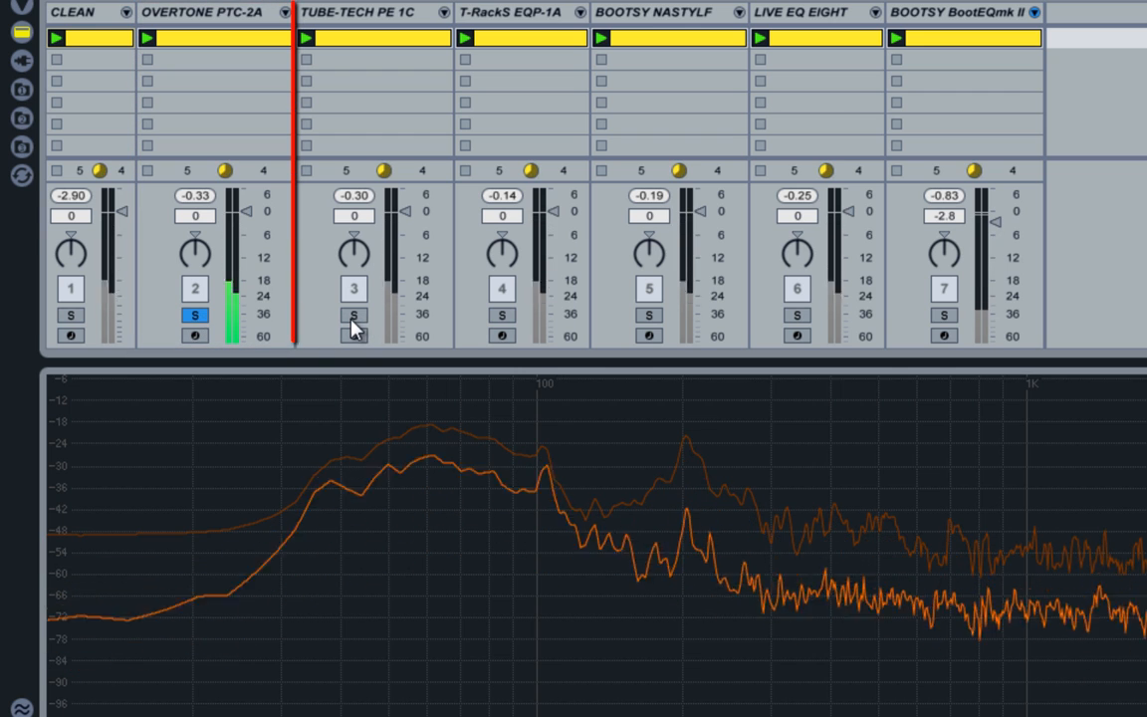
click(353, 315)
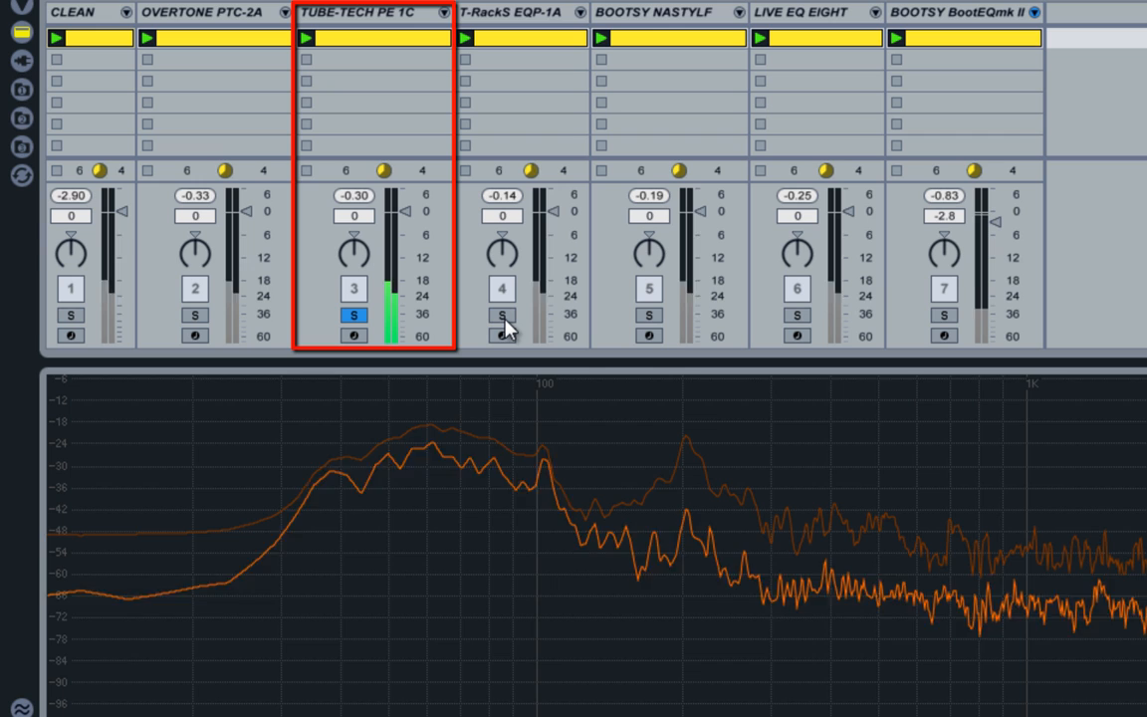
click(507, 13)
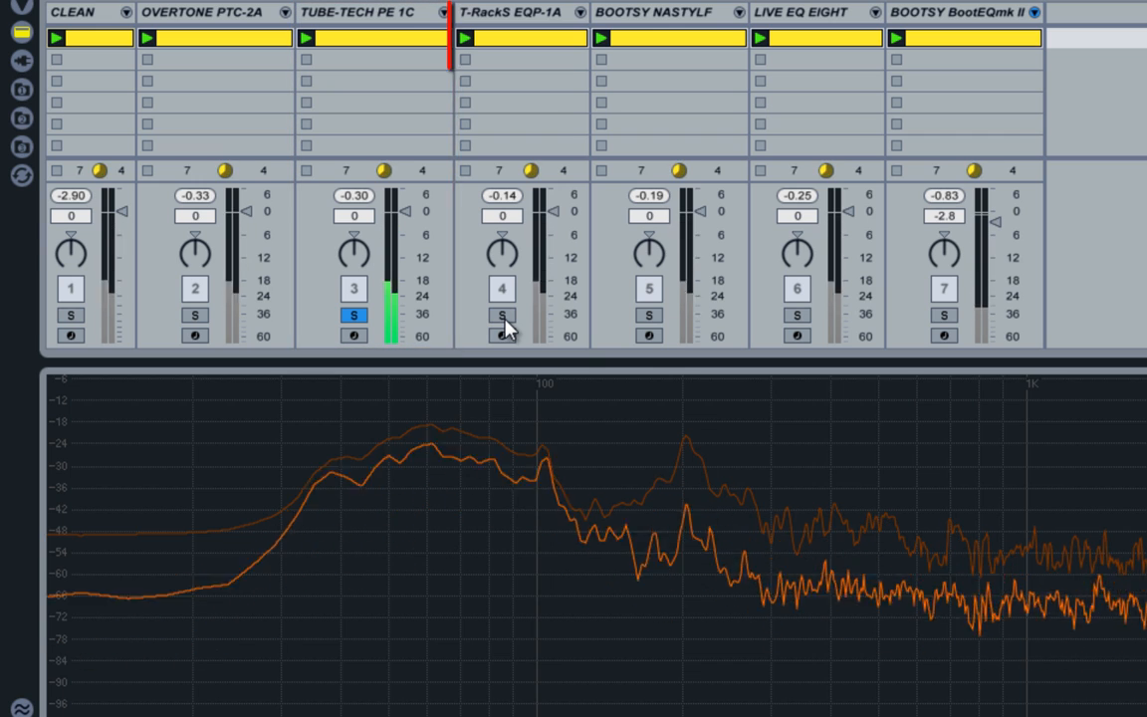
click(502, 315)
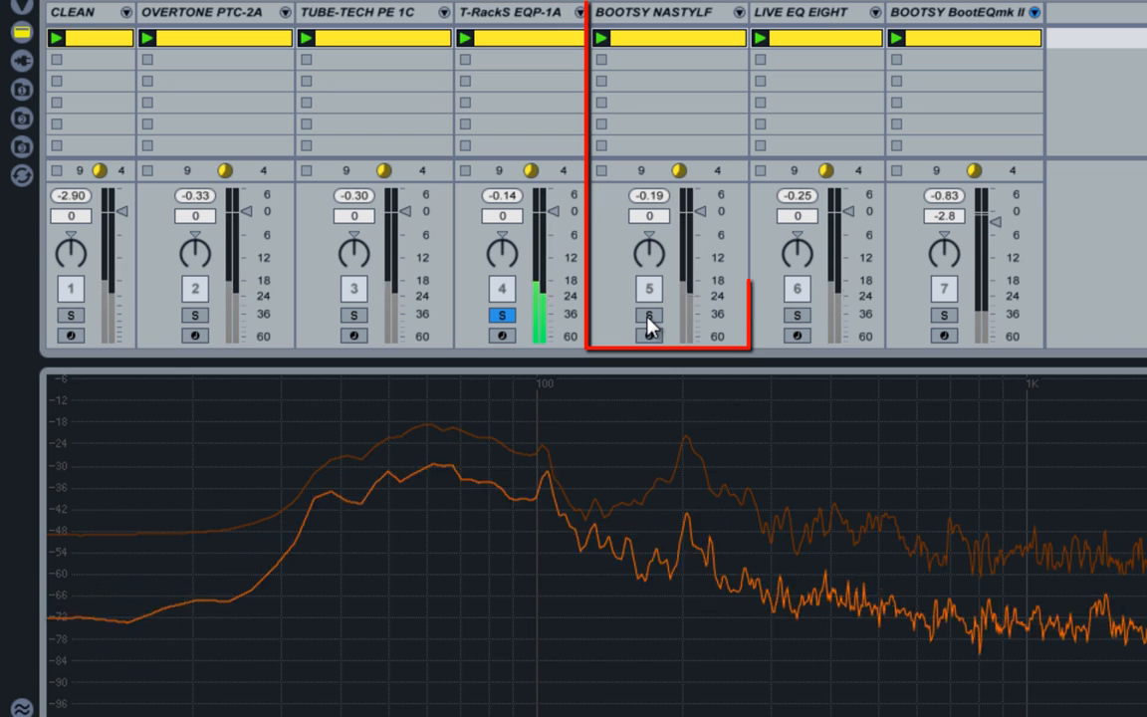
click(649, 315)
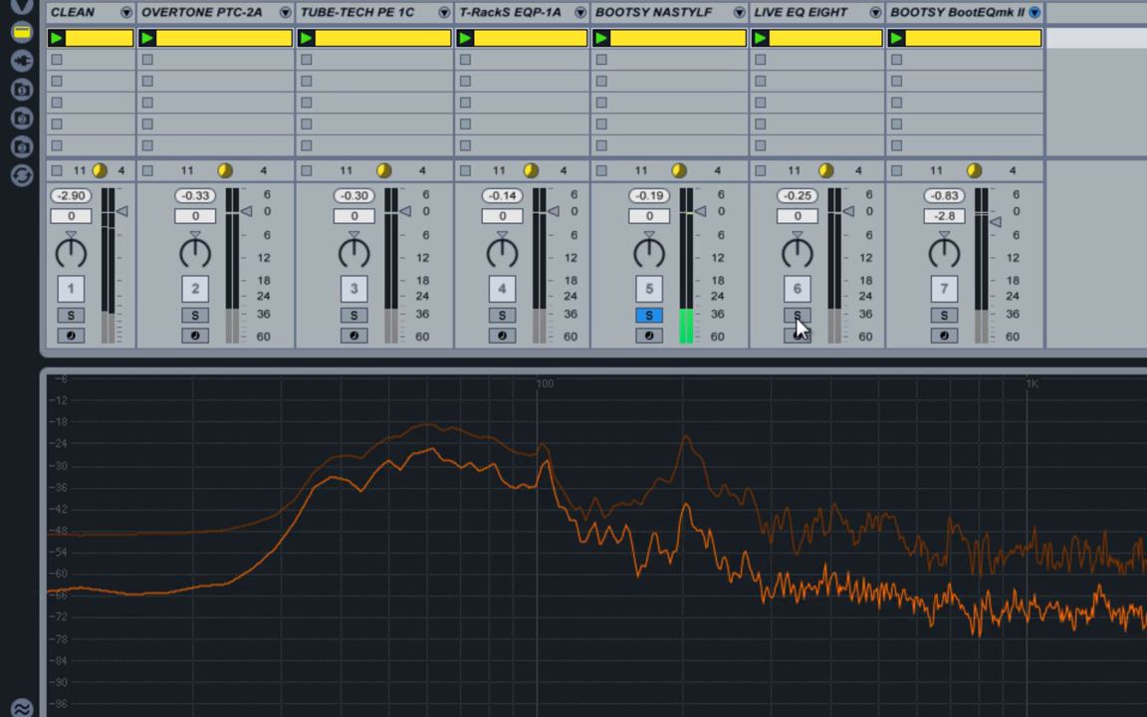
click(798, 314)
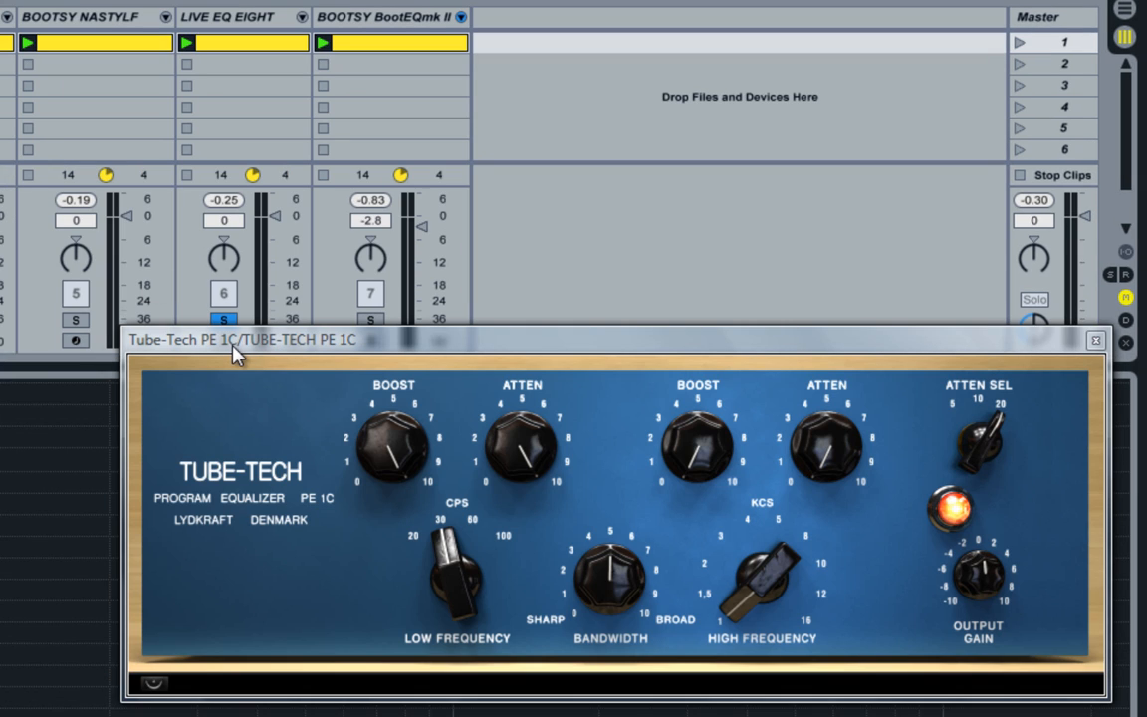
mouse_move(288, 351)
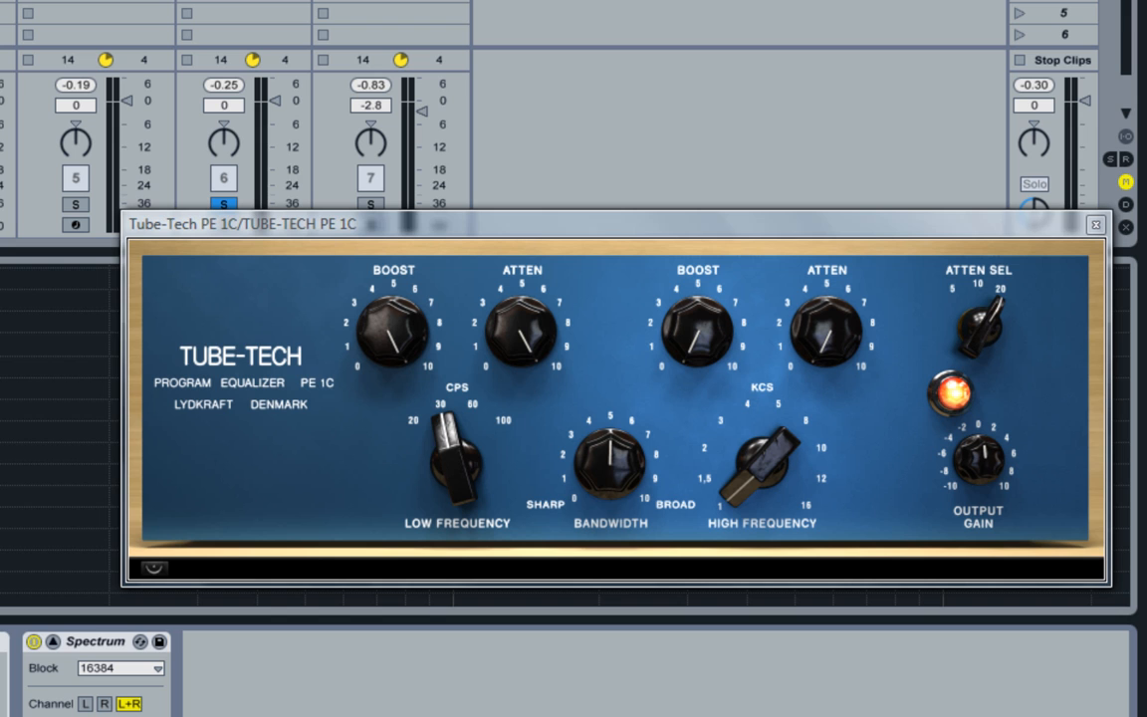
mouse_move(172, 103)
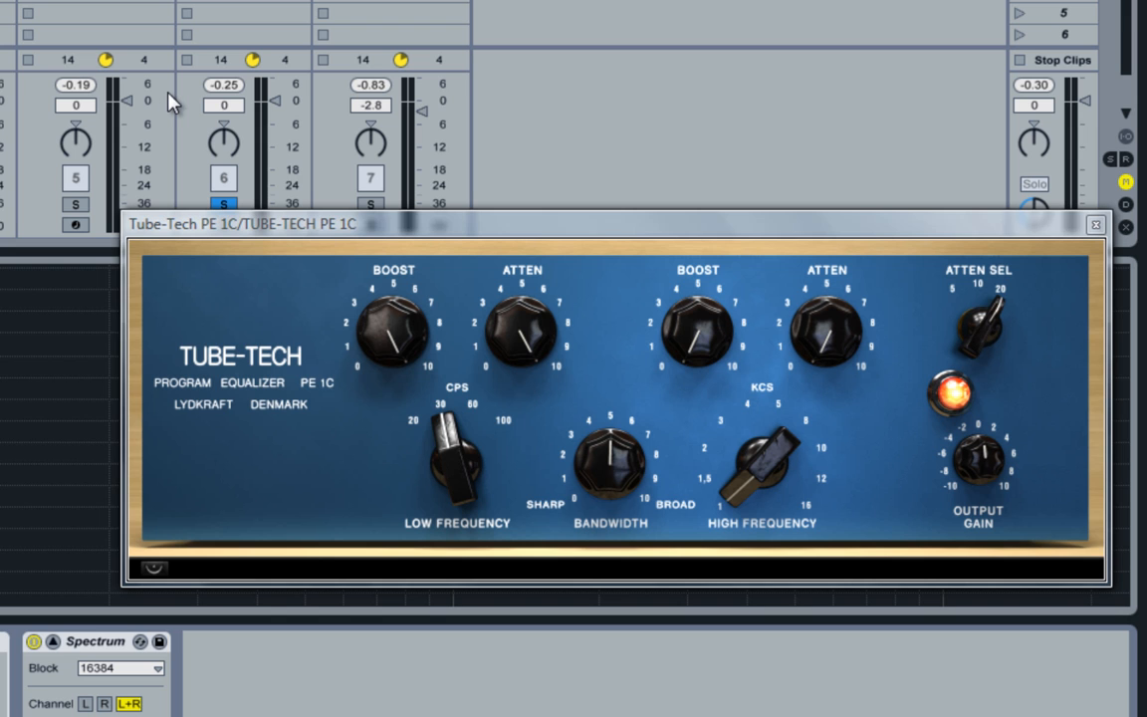